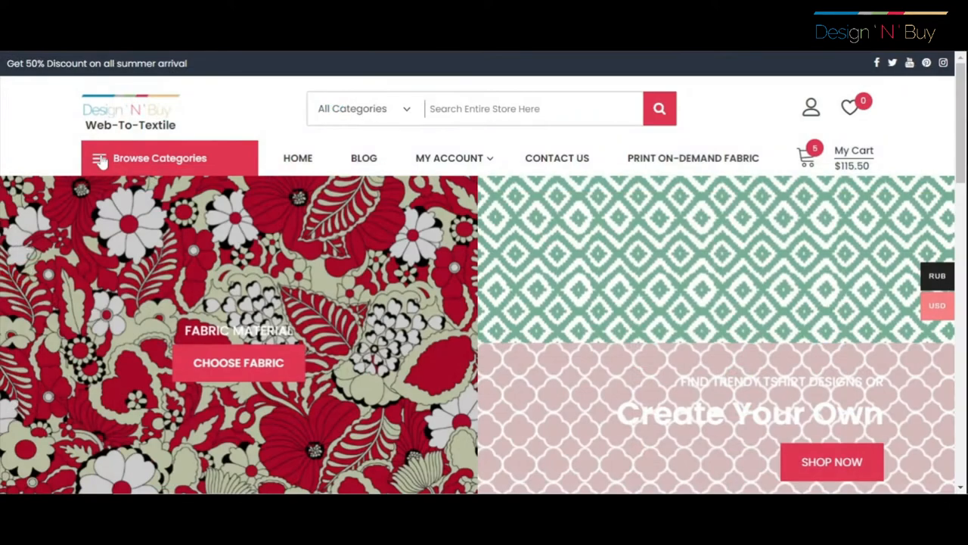
- Browse through the fabric categories list in Web2Print Admin before heading to Settings
left_click(161, 158)
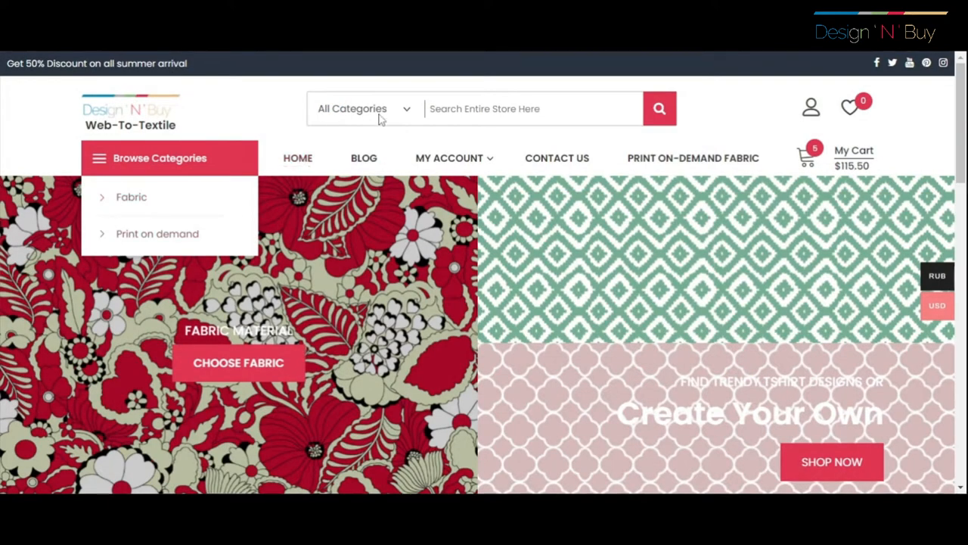
left_click(464, 109)
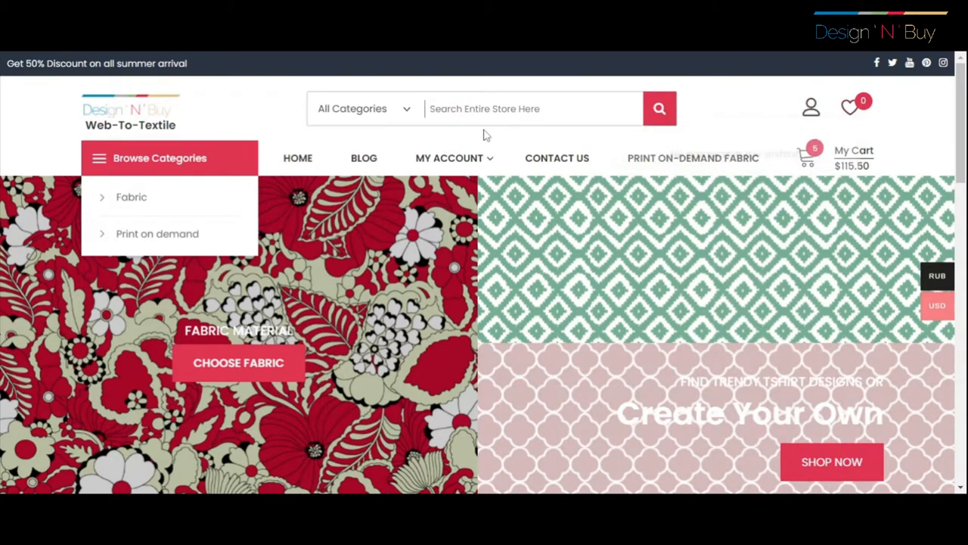
left_click(450, 157)
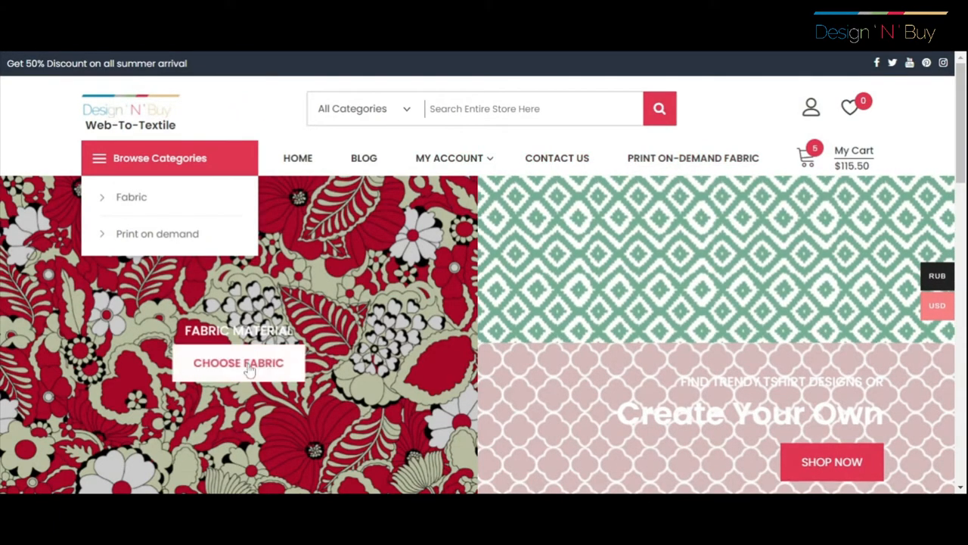
scroll("down", 3)
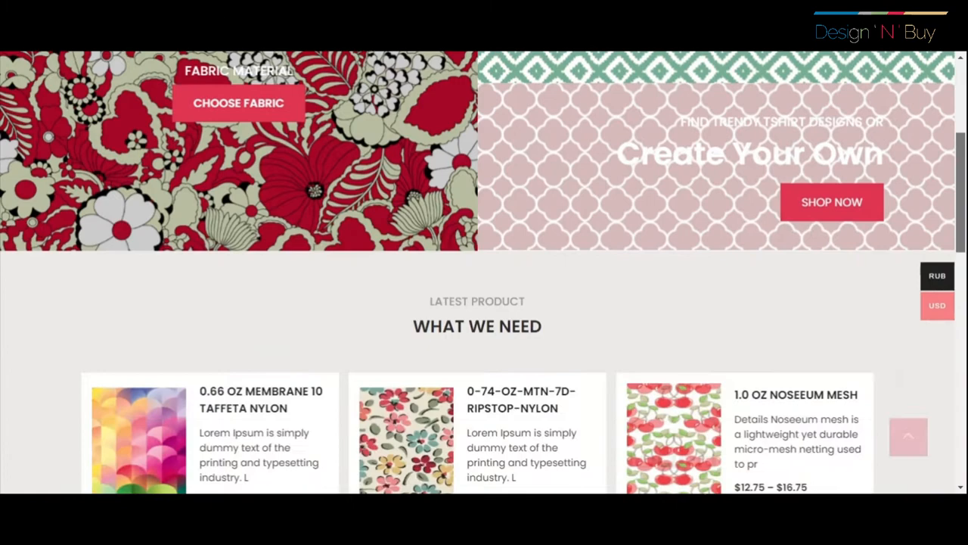
scroll("down", 3)
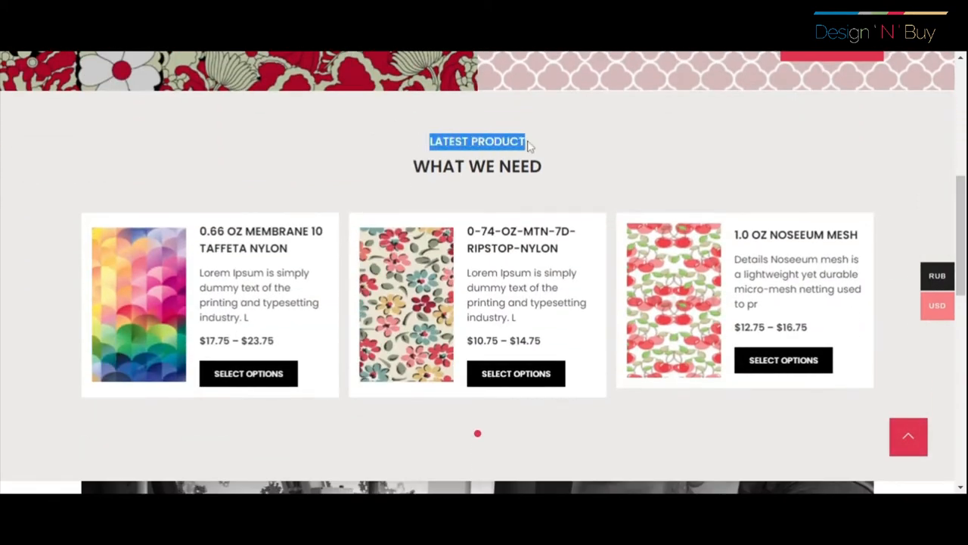
scroll("down", 3)
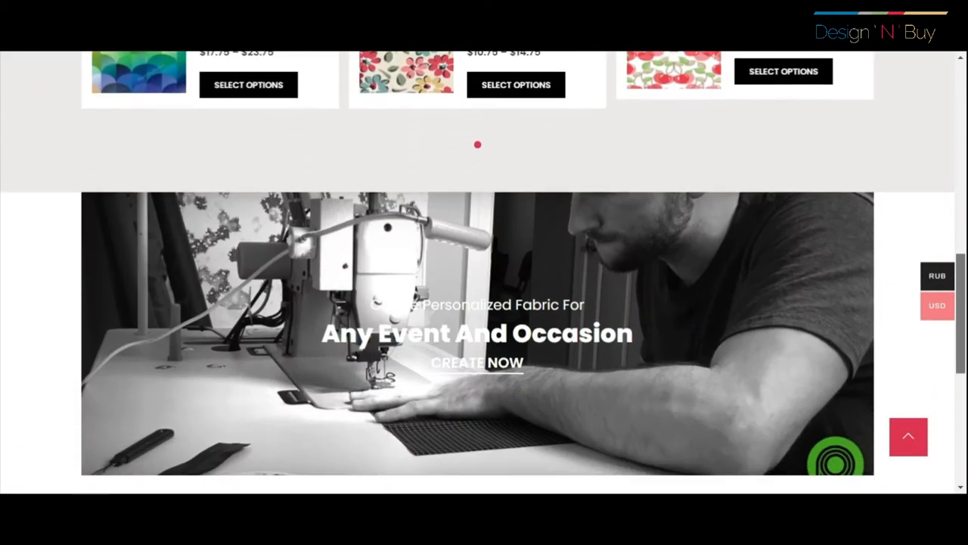
scroll("down", 3)
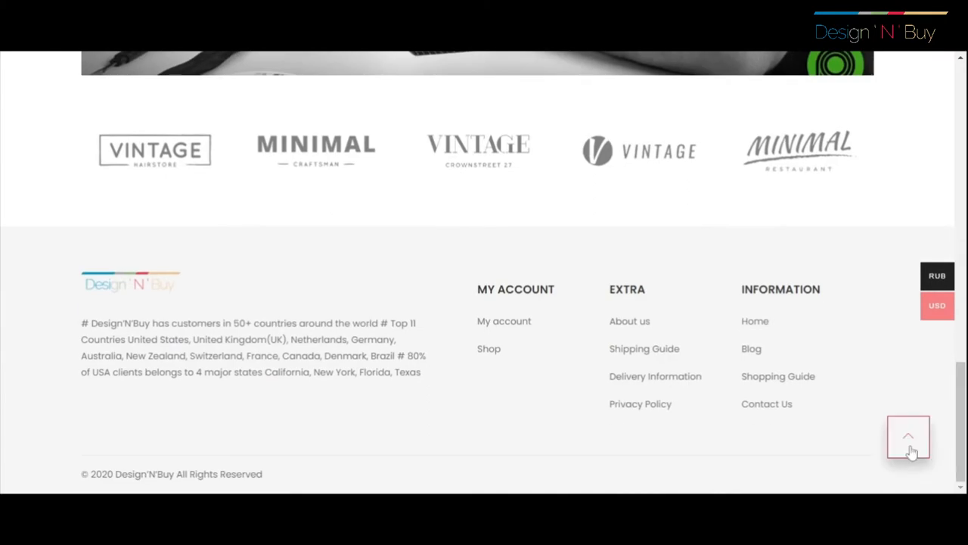
left_click(907, 437)
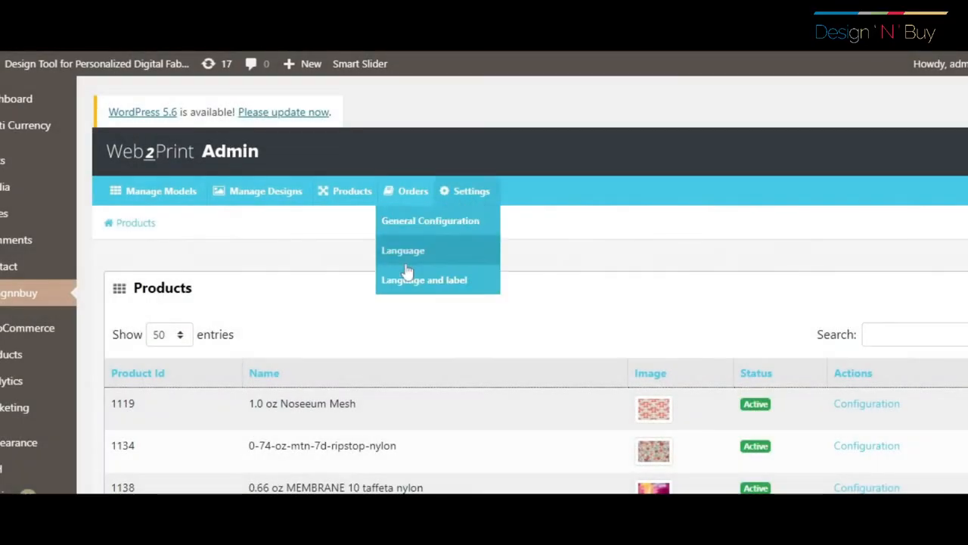
- View the Languages list (English, Russian active), try saving an empty Add Language form, then return to the list
left_click(403, 250)
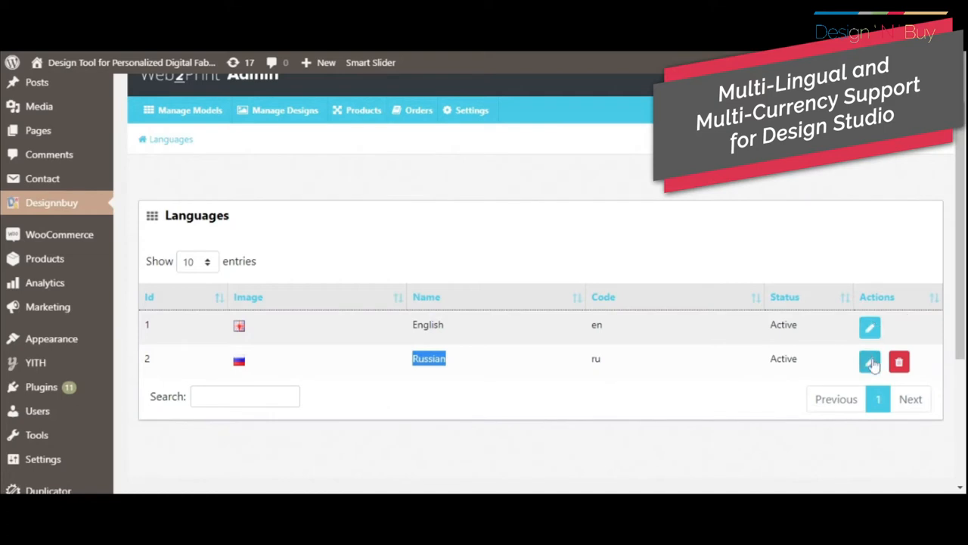
scroll("up", 3)
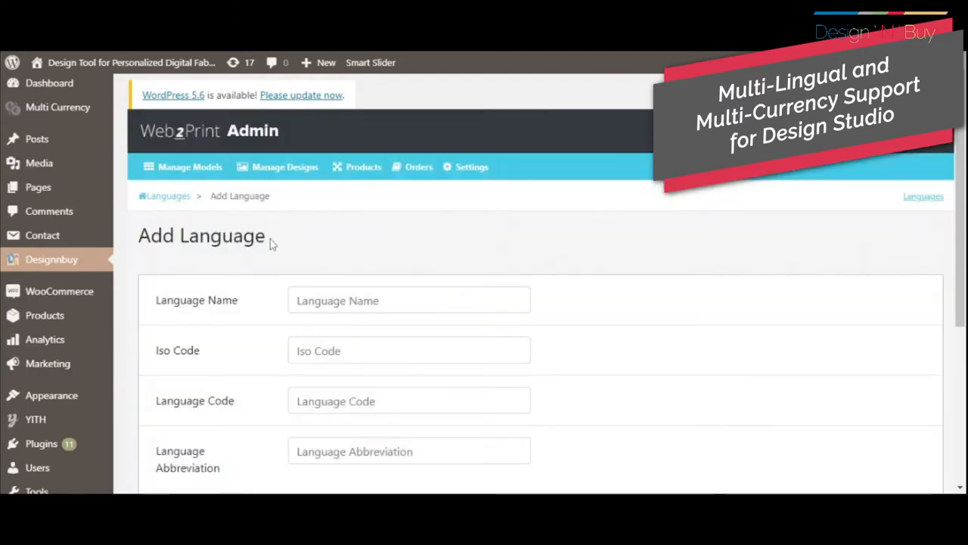
scroll("down", 3)
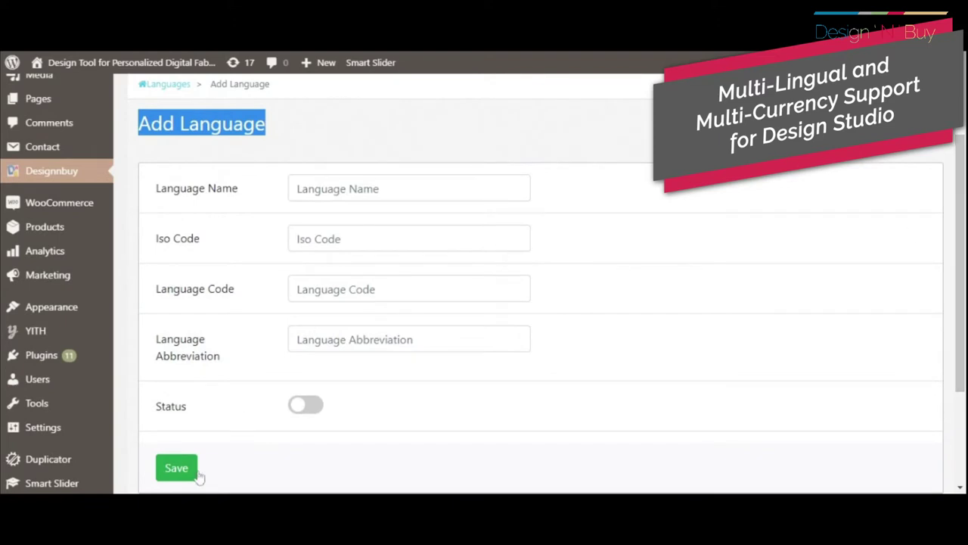
left_click(175, 468)
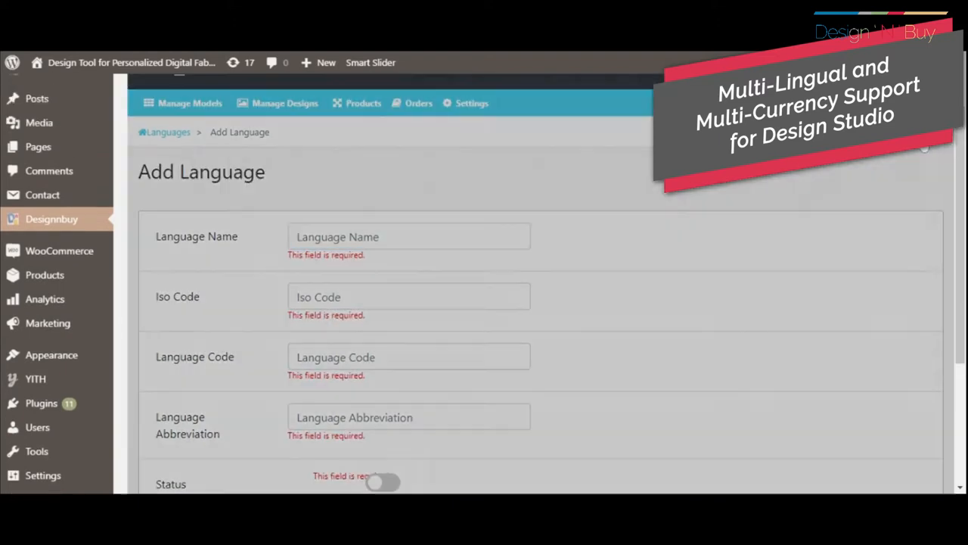
left_click(465, 103)
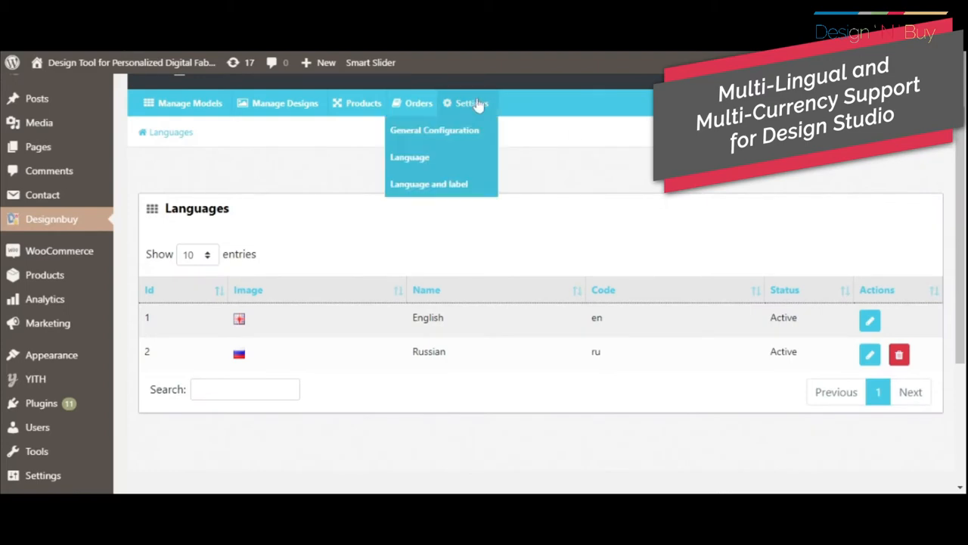
- Show the Multi Languages page with its English element labels under Settings > Language and label
left_click(429, 184)
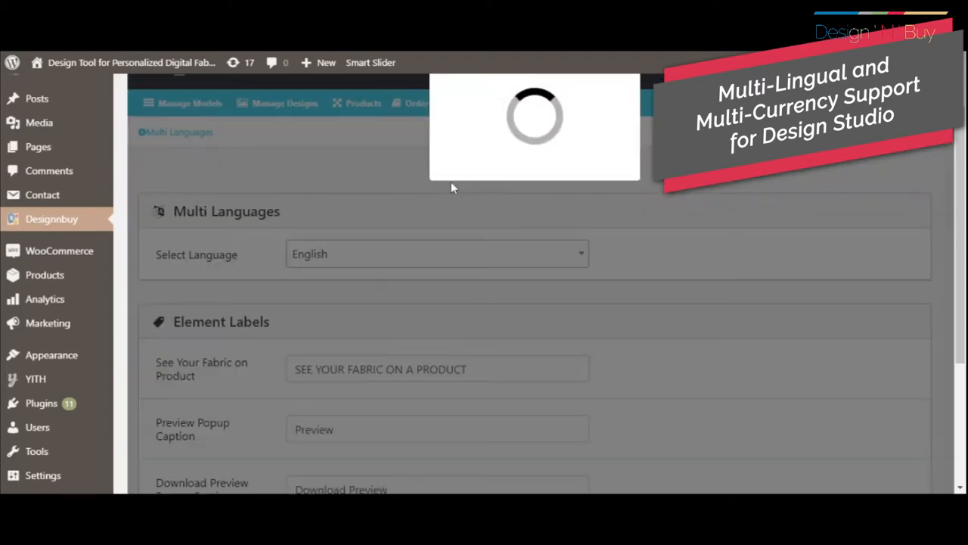
left_click(436, 254)
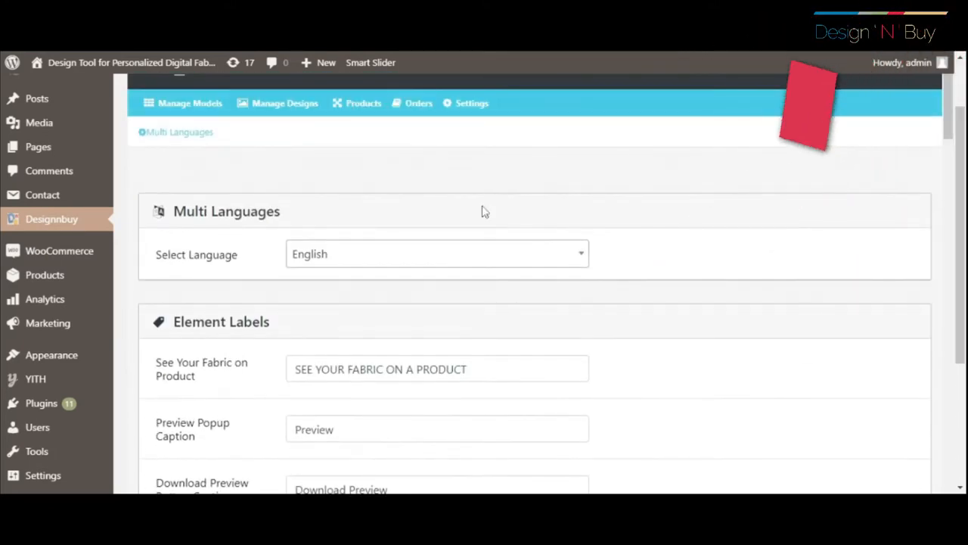
left_click(436, 254)
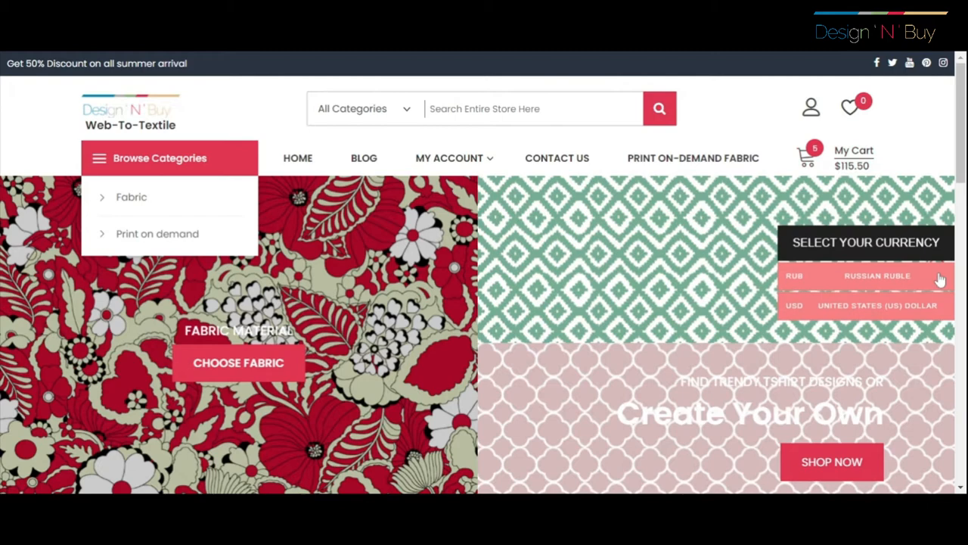
left_click(877, 275)
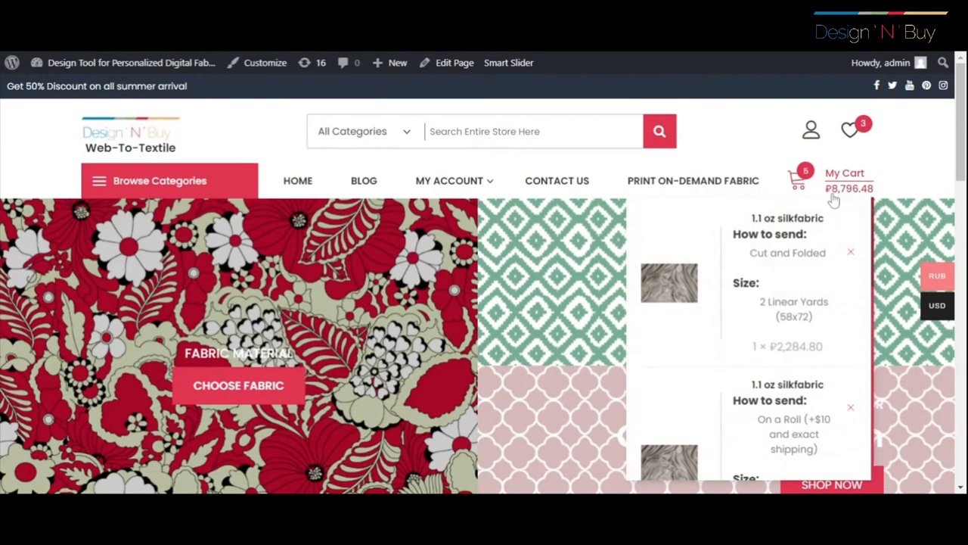
left_click(937, 306)
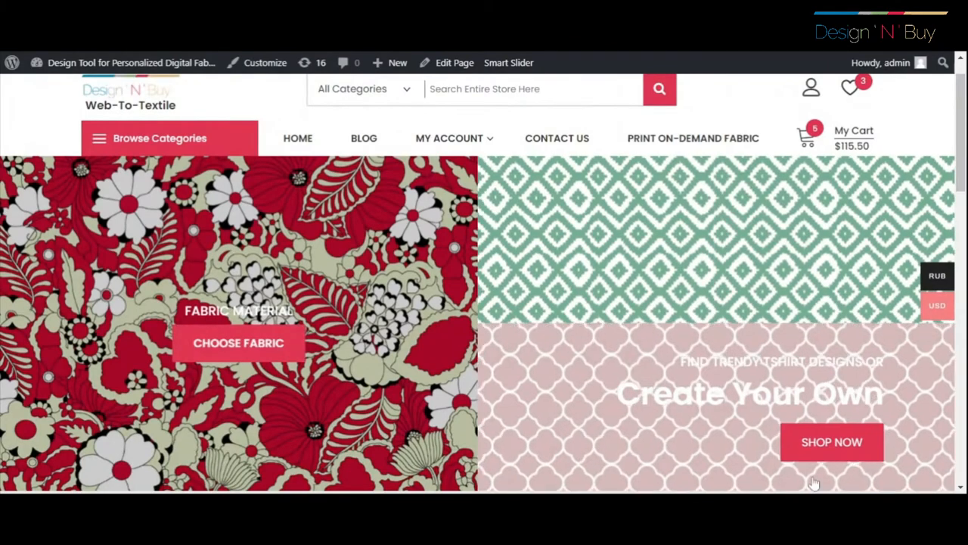
- Launch the studio from Print On-Demand Fabric via Personalize and preview the pattern on Furnishing products
left_click(693, 137)
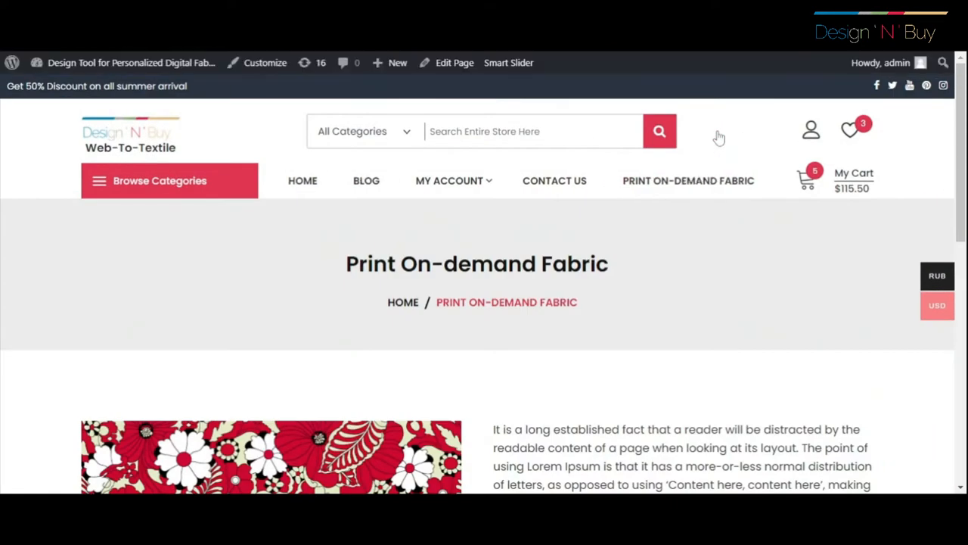
scroll("down", 3)
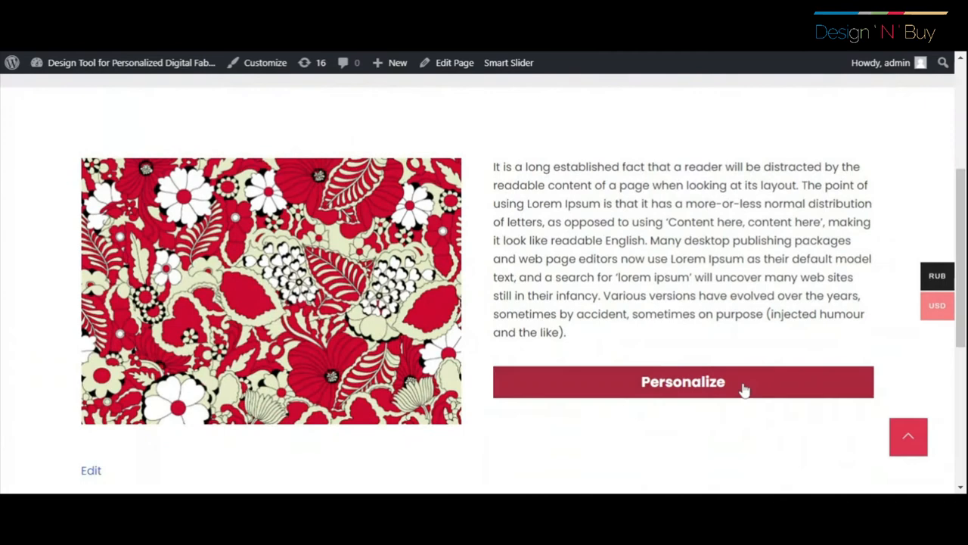
left_click(682, 381)
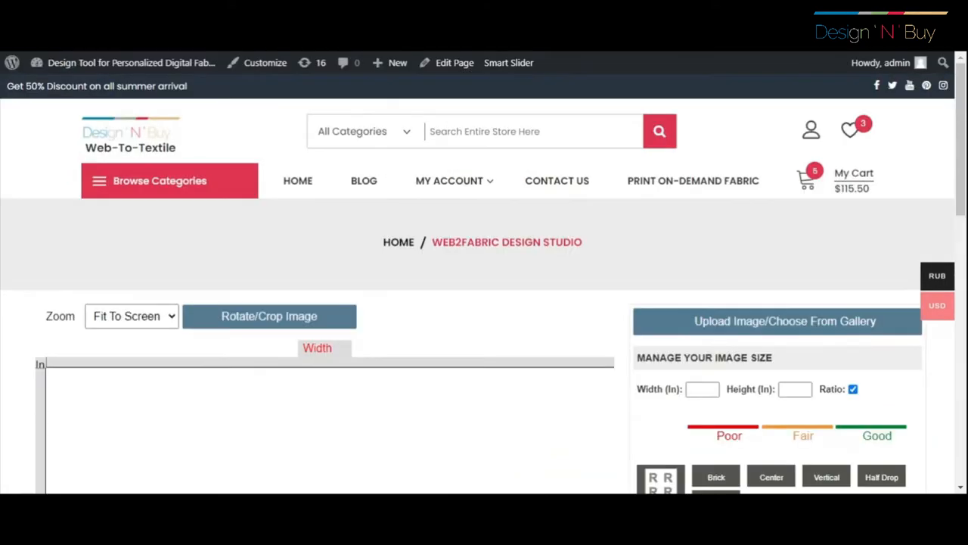
left_click(776, 320)
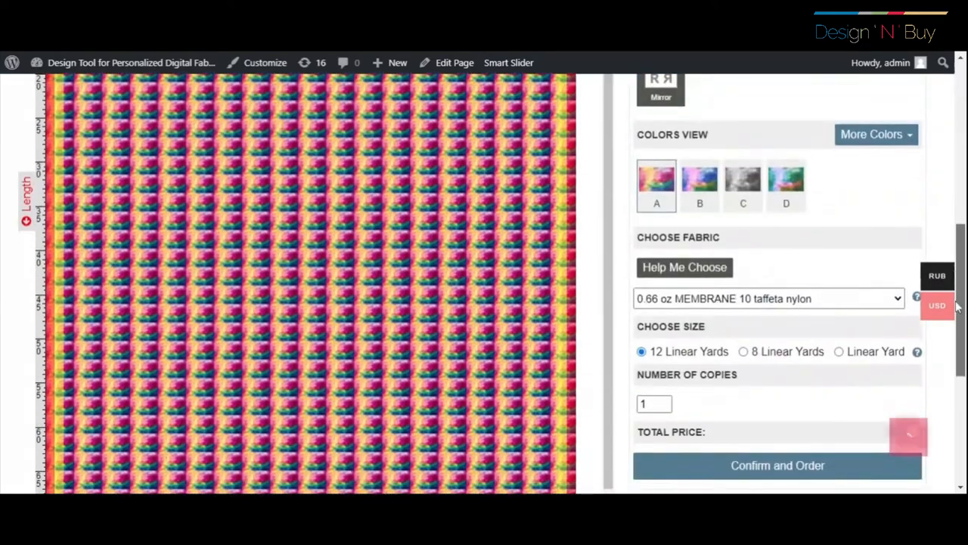
scroll("up", 3)
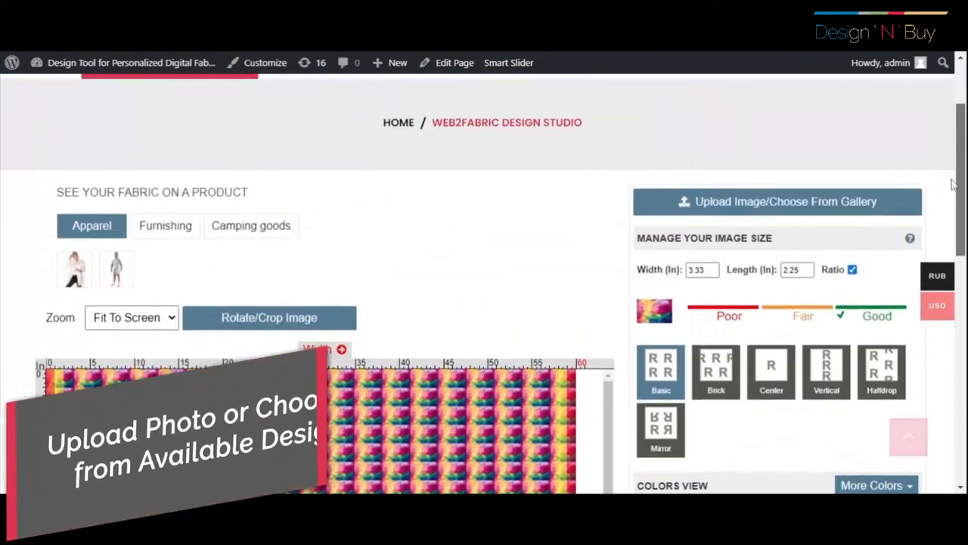
scroll("up", 3)
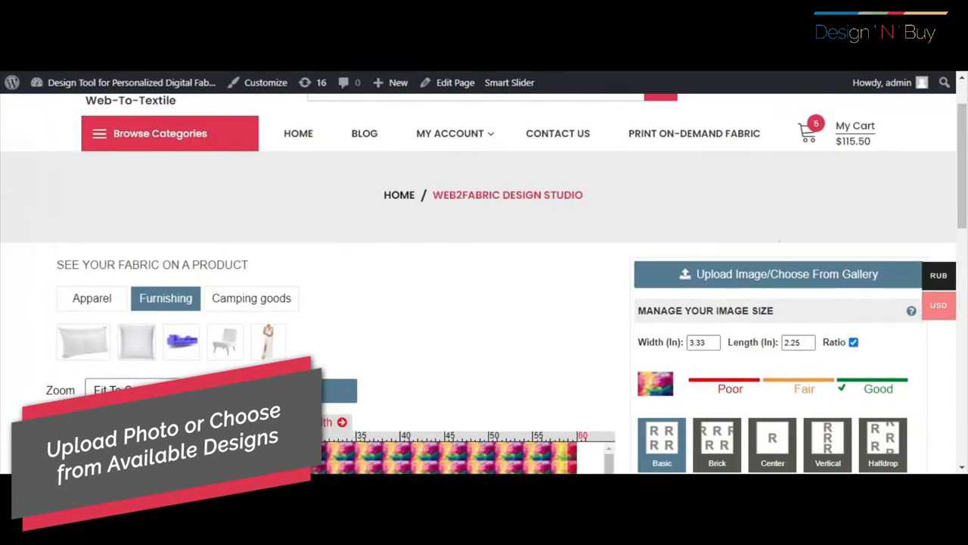
- Apply the blue-and-orange chevron image from My Images to the fabric canvas
left_click(777, 273)
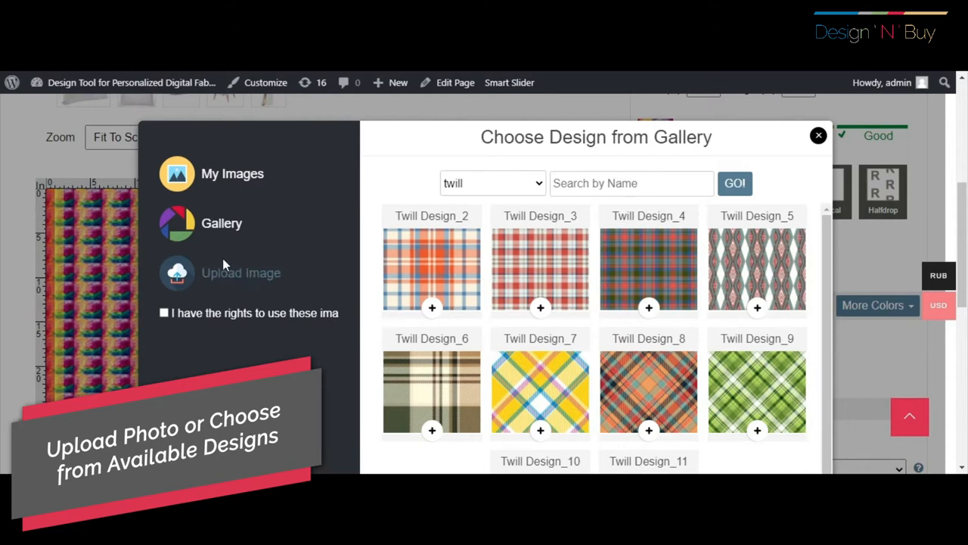
left_click(163, 311)
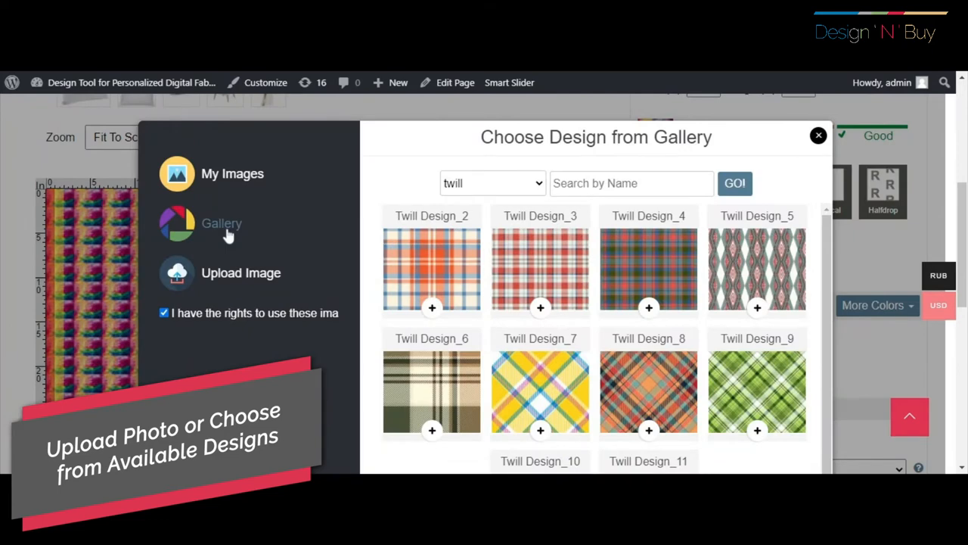
mouse_move(230, 261)
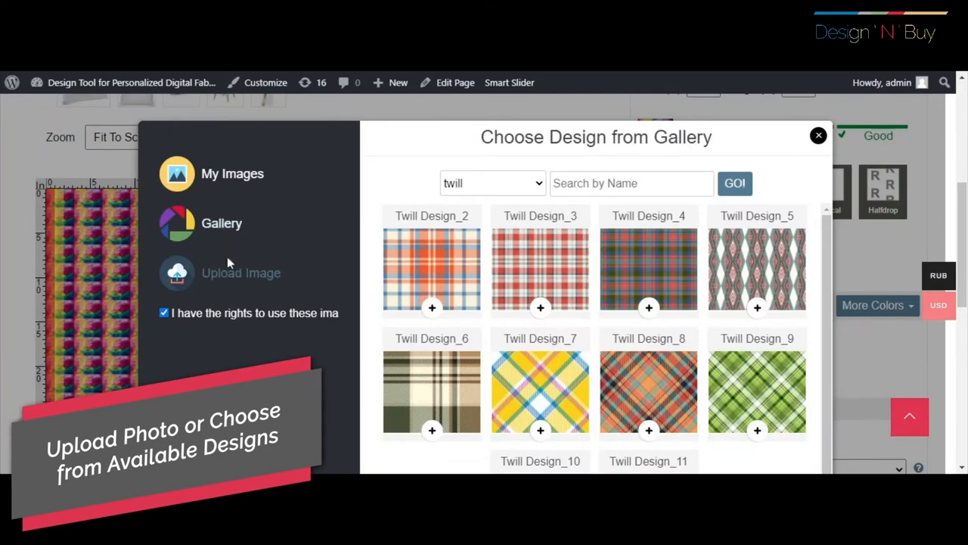
mouse_move(241, 272)
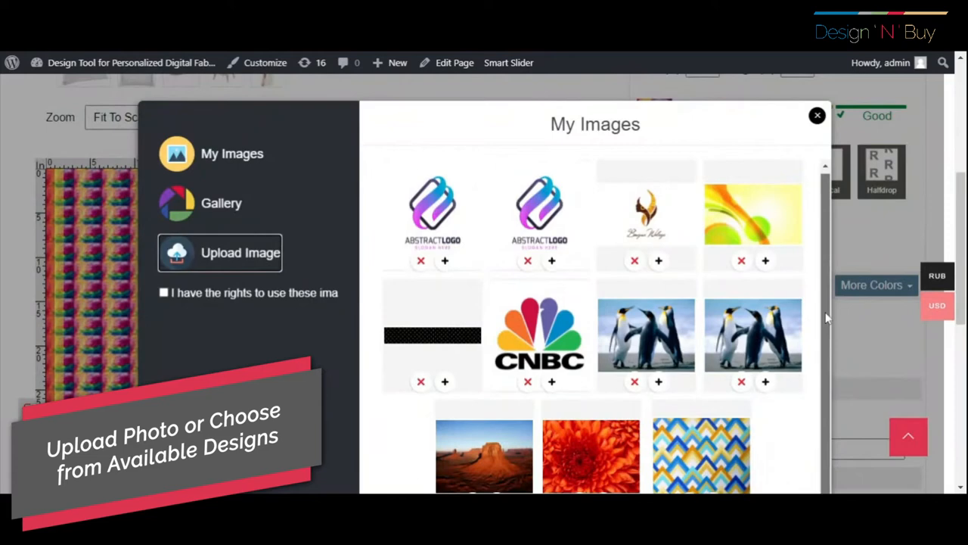
mouse_move(757, 213)
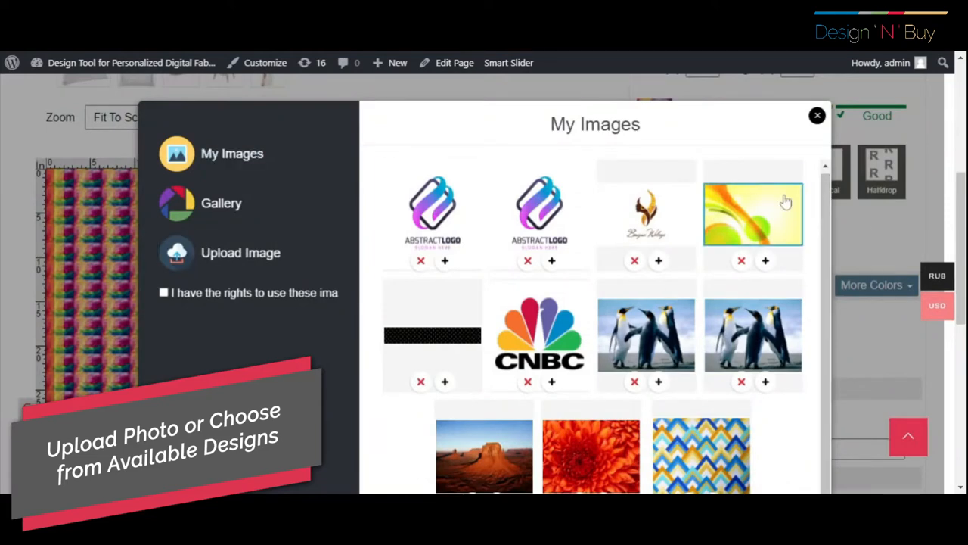
scroll("down", 3)
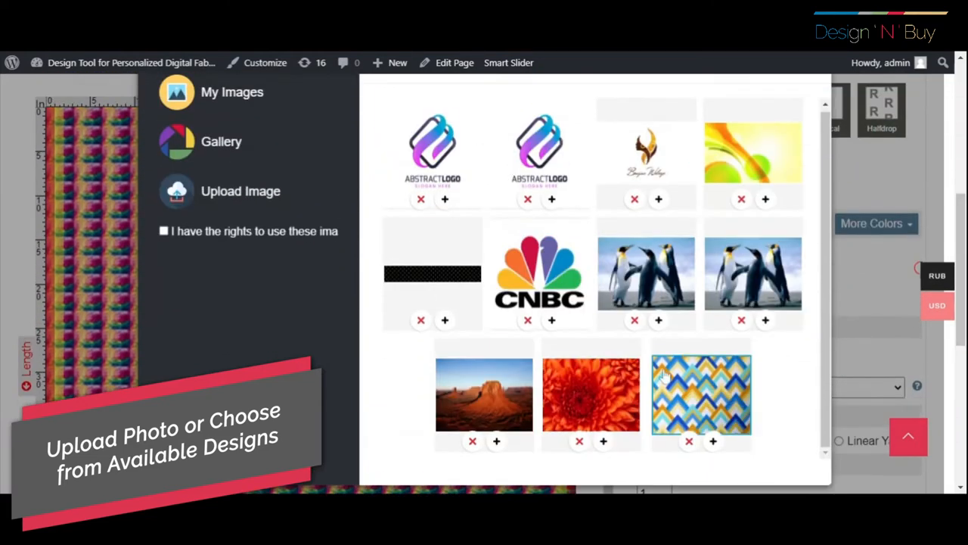
mouse_move(723, 426)
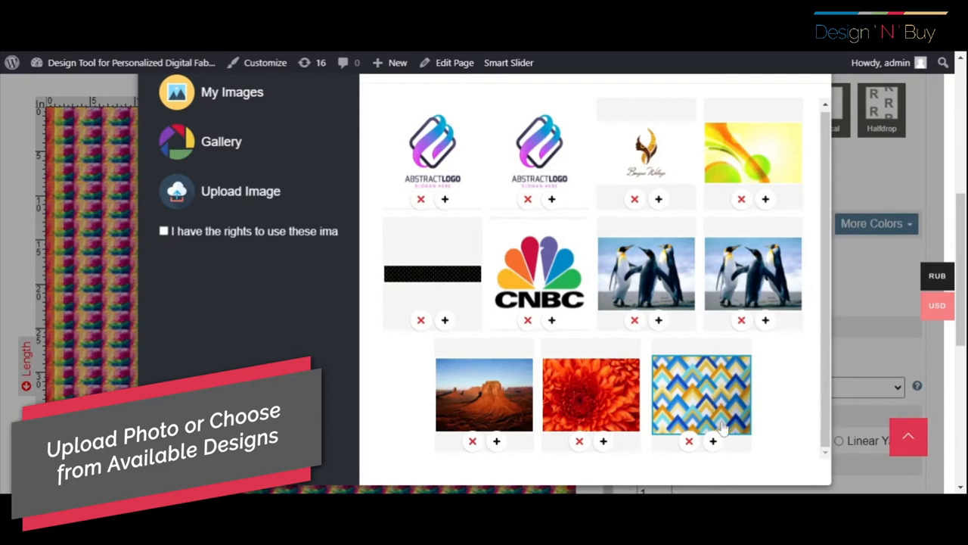
mouse_move(393, 272)
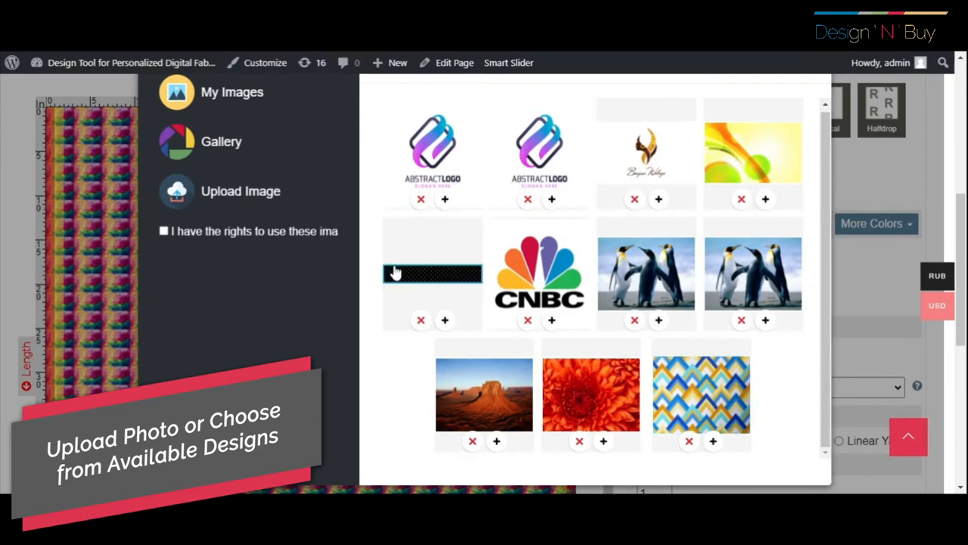
left_click(701, 394)
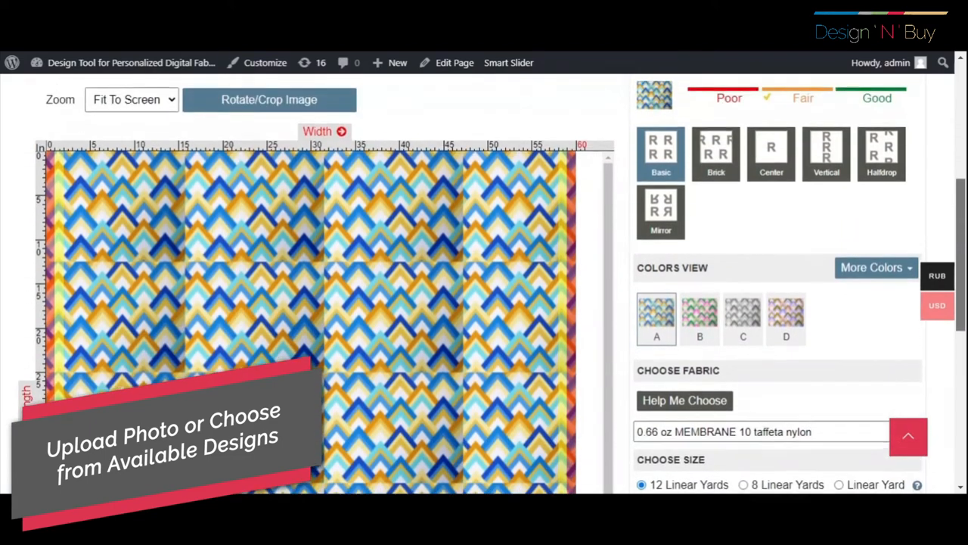
- Replace the chevron with the yellow Twill Design chosen from the Gallery
scroll("up", 3)
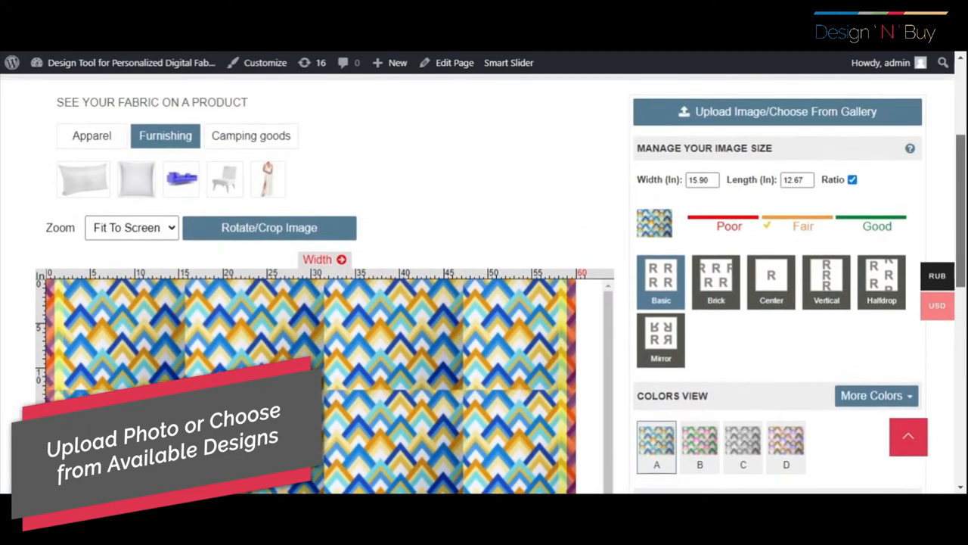
left_click(778, 112)
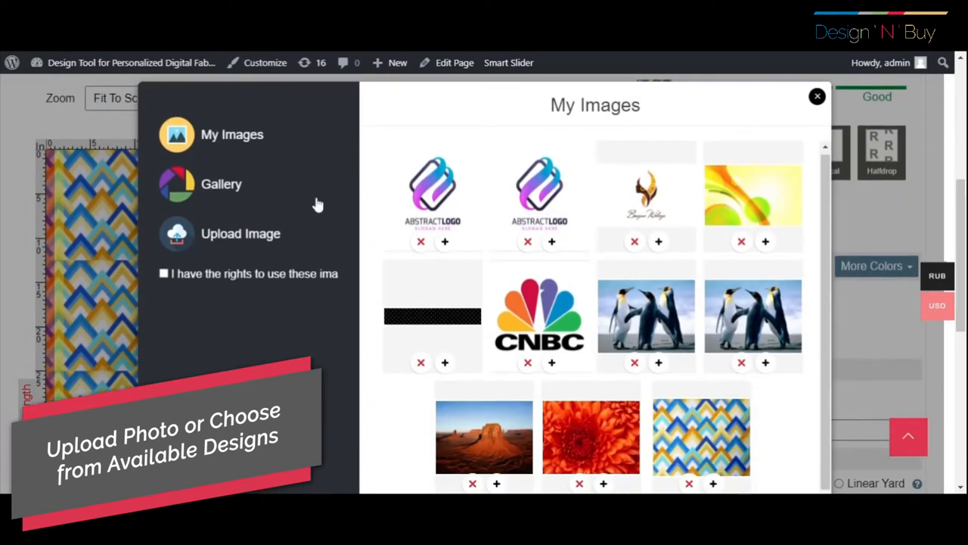
left_click(221, 184)
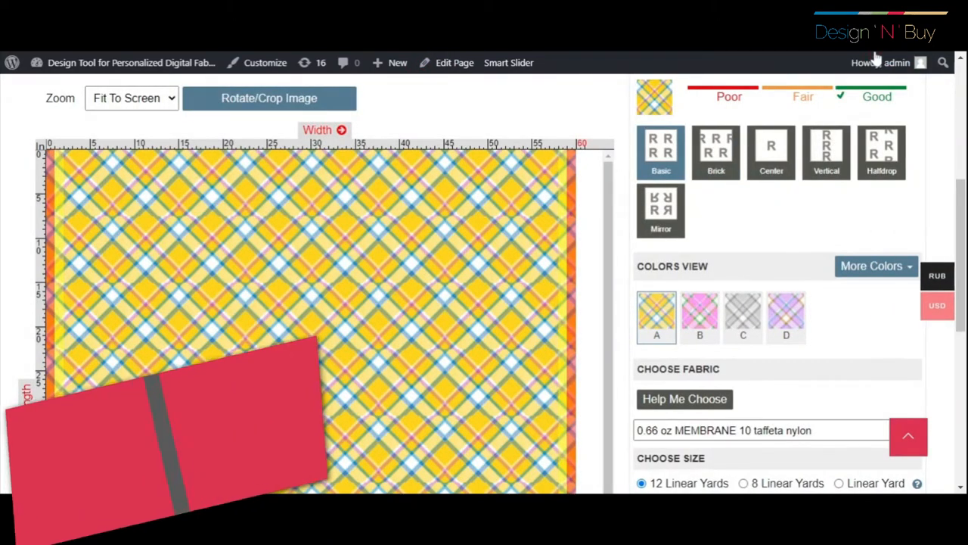
scroll("up", 3)
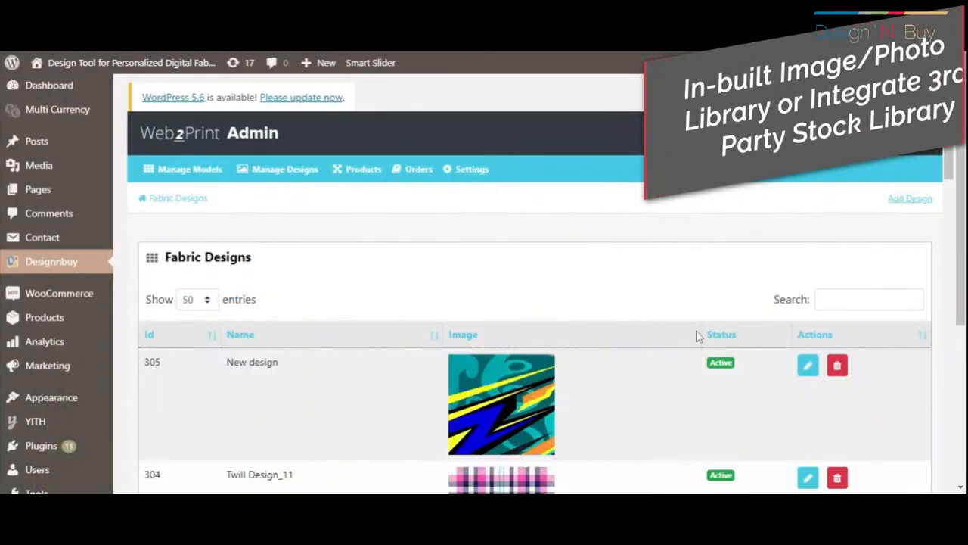
scroll("down", 3)
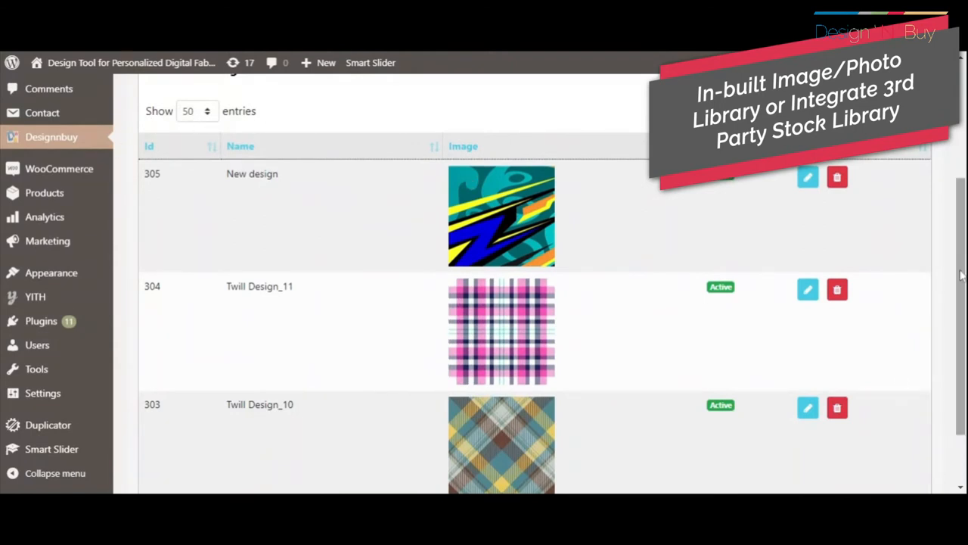
scroll("down", 3)
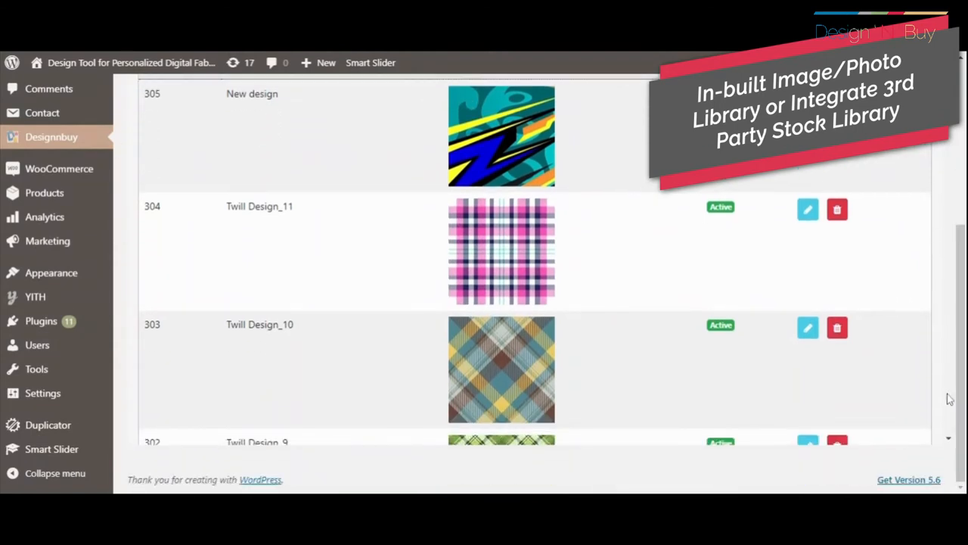
scroll("down", 3)
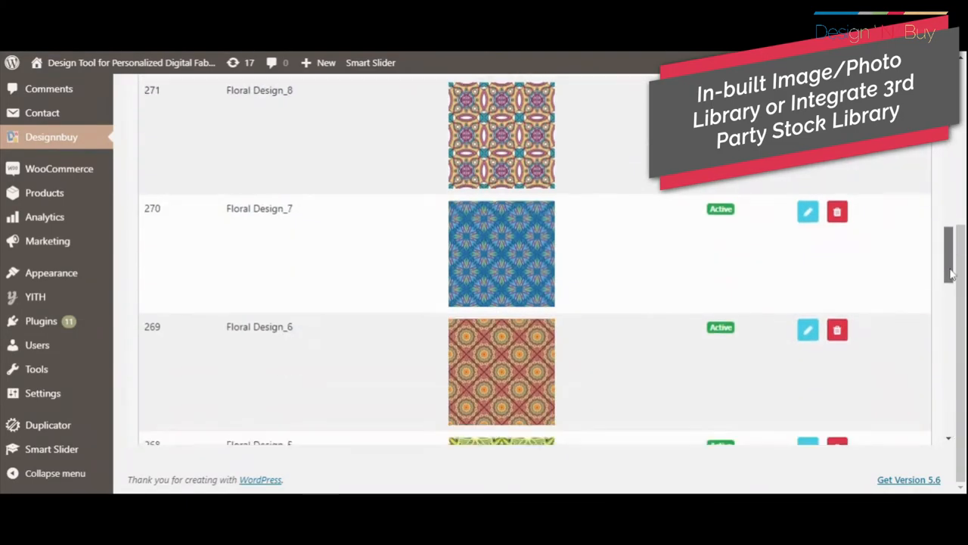
scroll("down", 3)
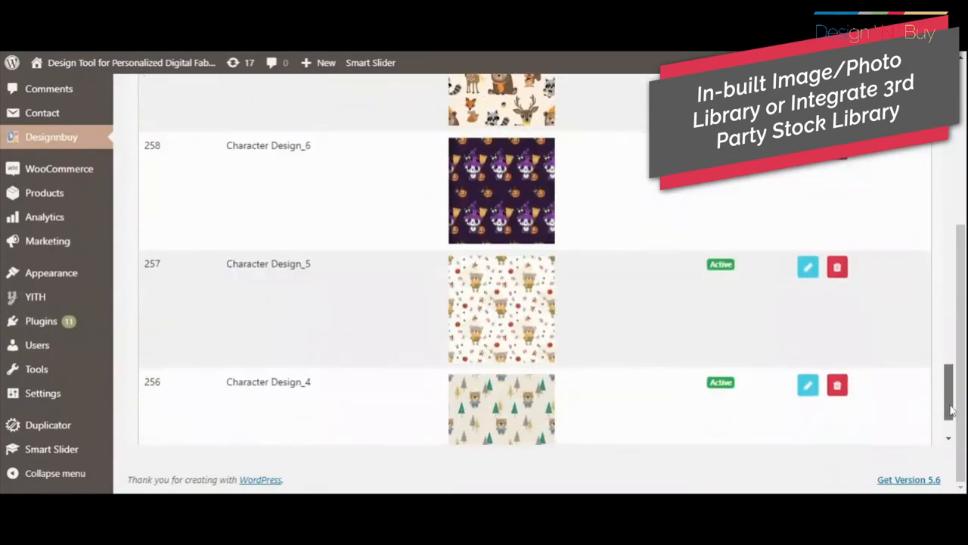
scroll("down", 3)
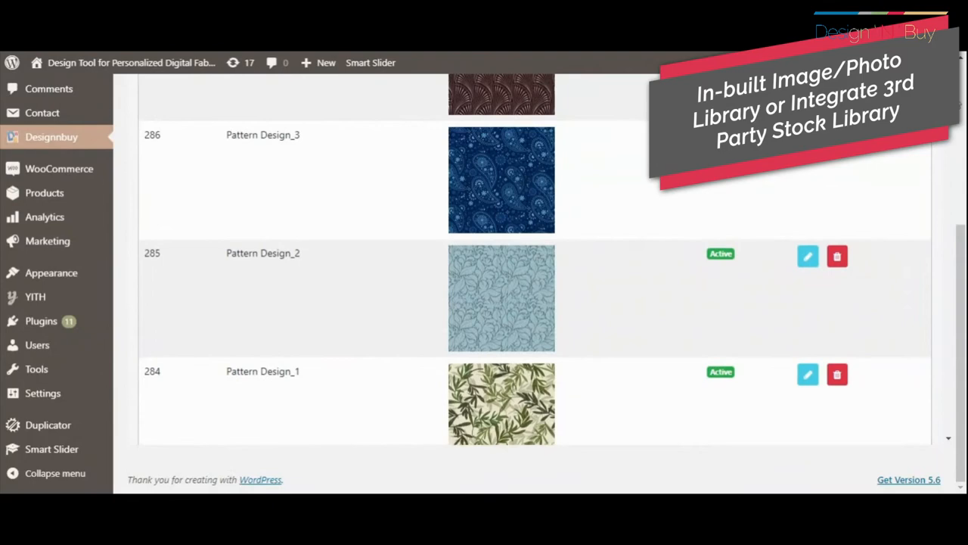
scroll("up", 3)
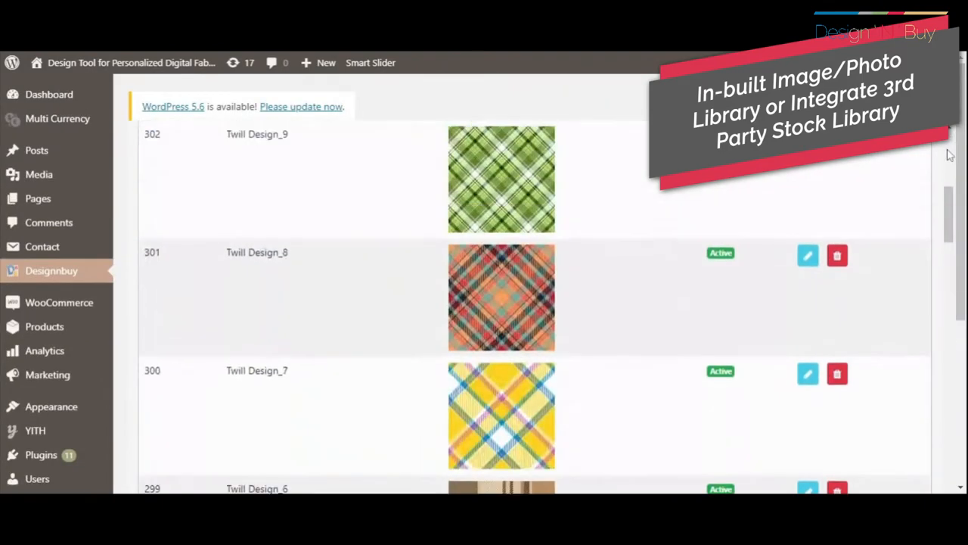
scroll("up", 3)
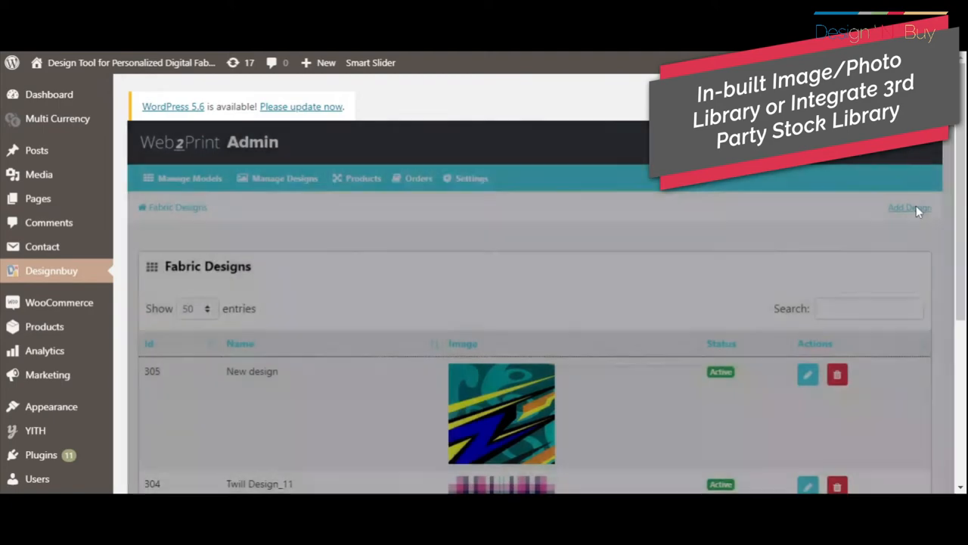
- Review the Add Design form: name, category, high resolution image, repeat patterns, crop, rotate and Status switches
left_click(907, 207)
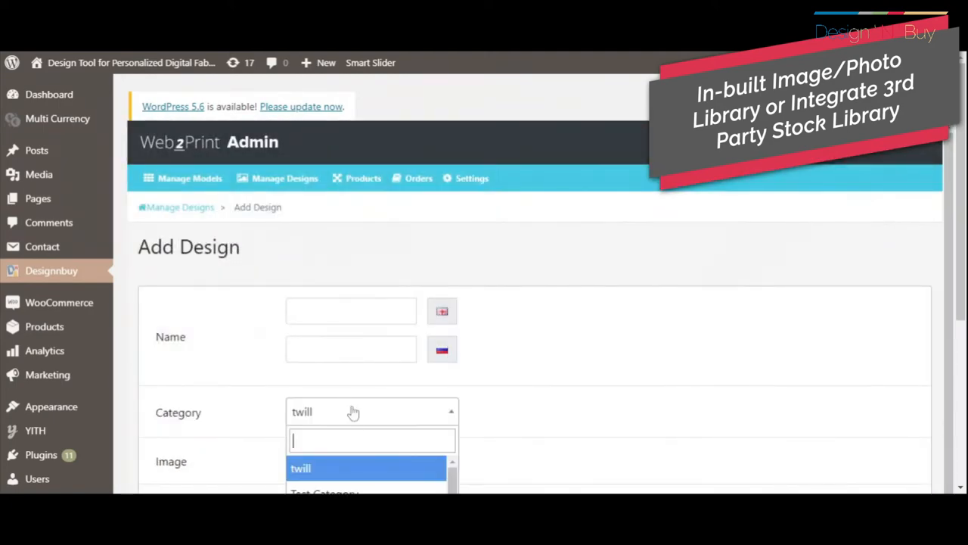
scroll("down", 3)
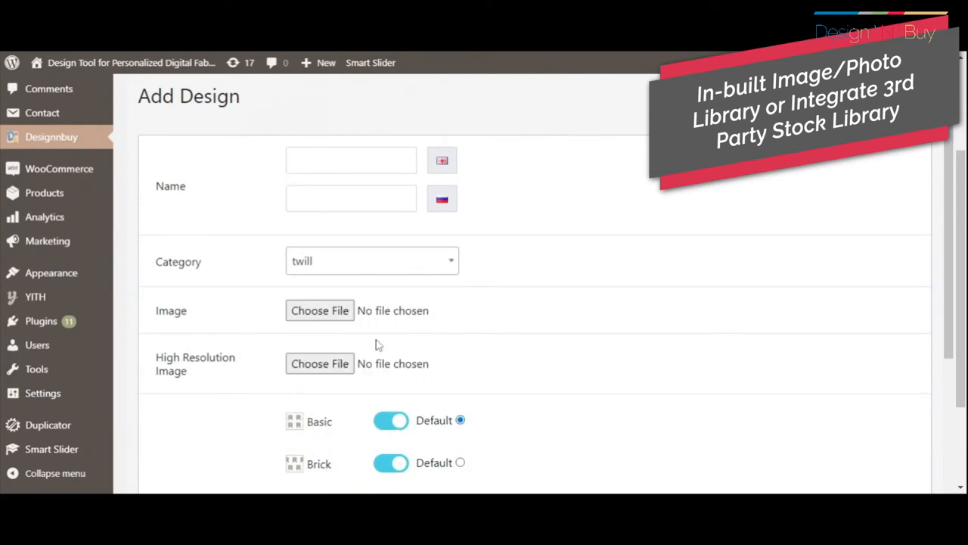
double_click(195, 357)
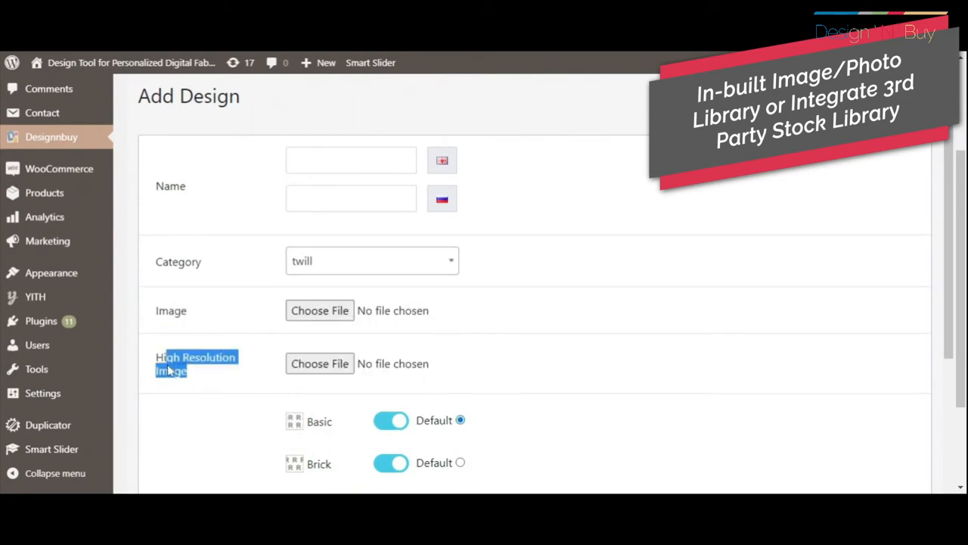
scroll("down", 3)
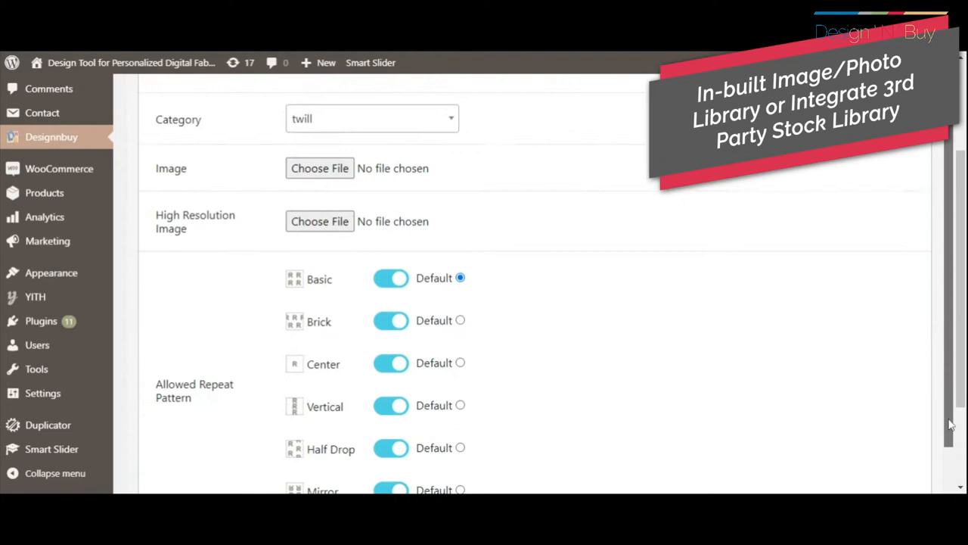
scroll("down", 3)
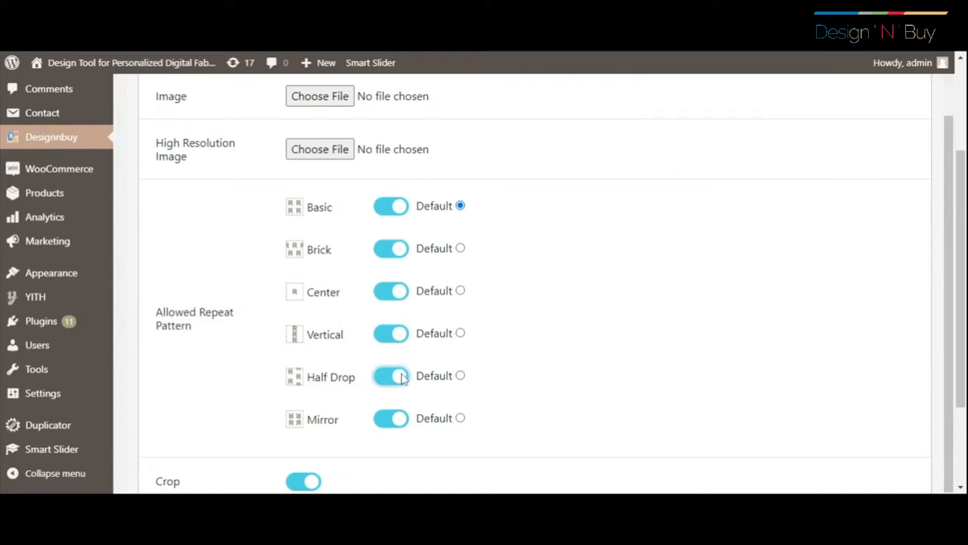
scroll("down", 3)
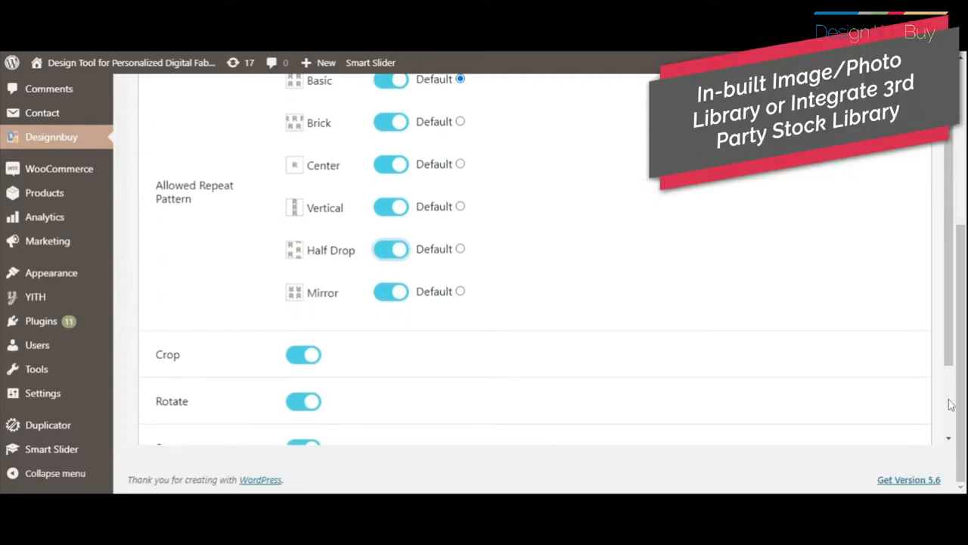
scroll("down", 3)
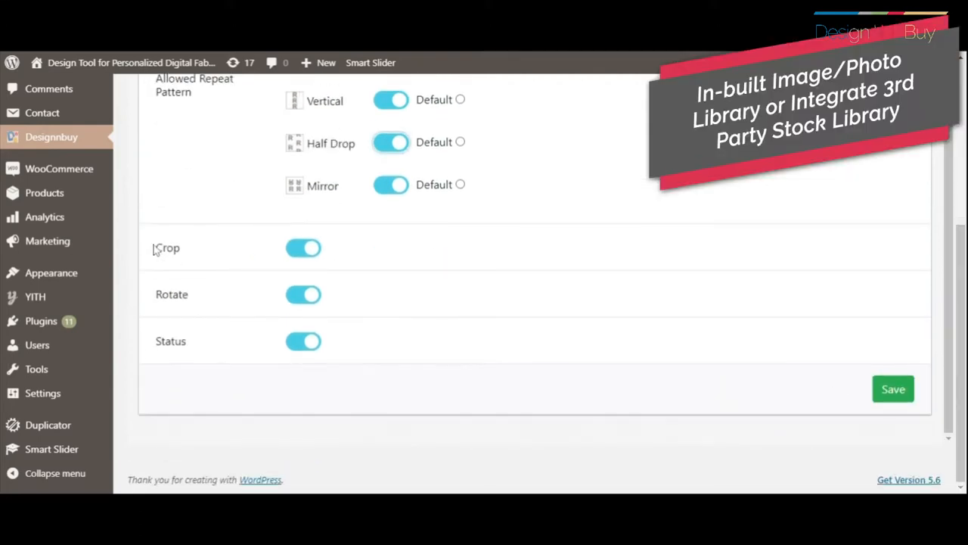
double_click(169, 342)
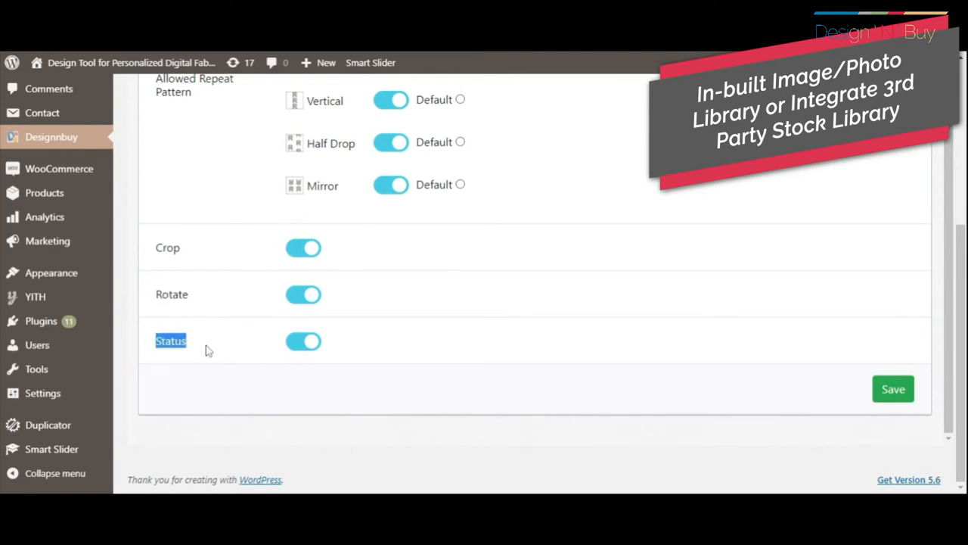
scroll("up", 3)
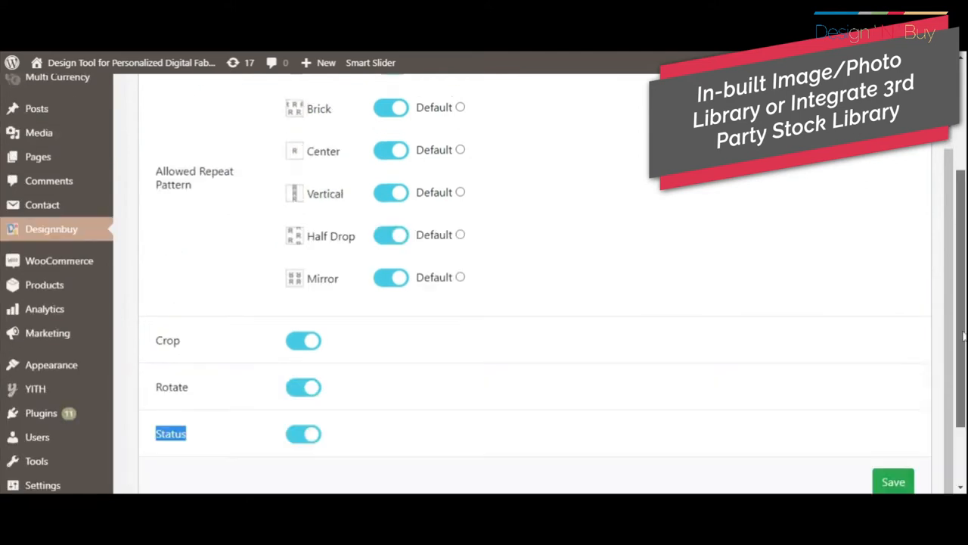
scroll("up", 3)
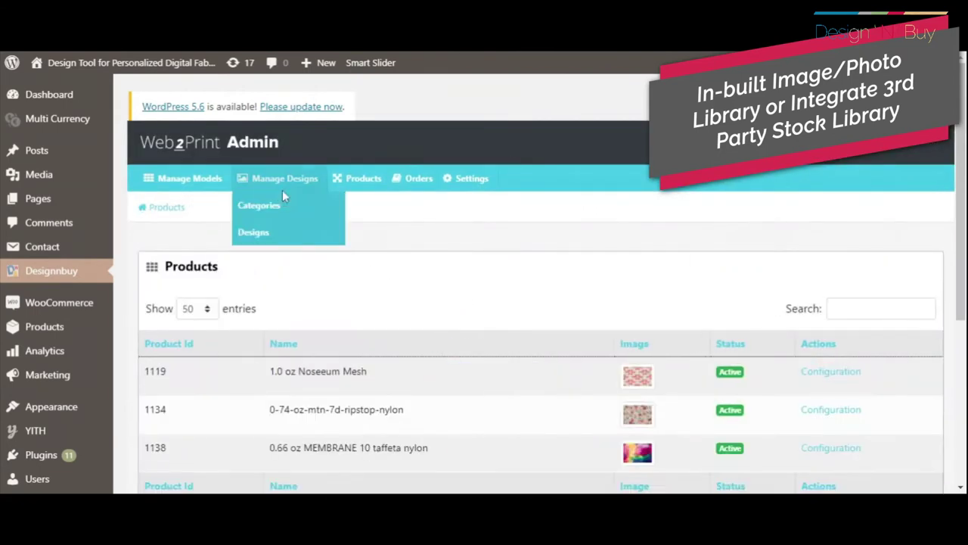
- List the design categories twill, Patterns, Jacquard, Florals and Characters, then start Add Design Categories
left_click(258, 206)
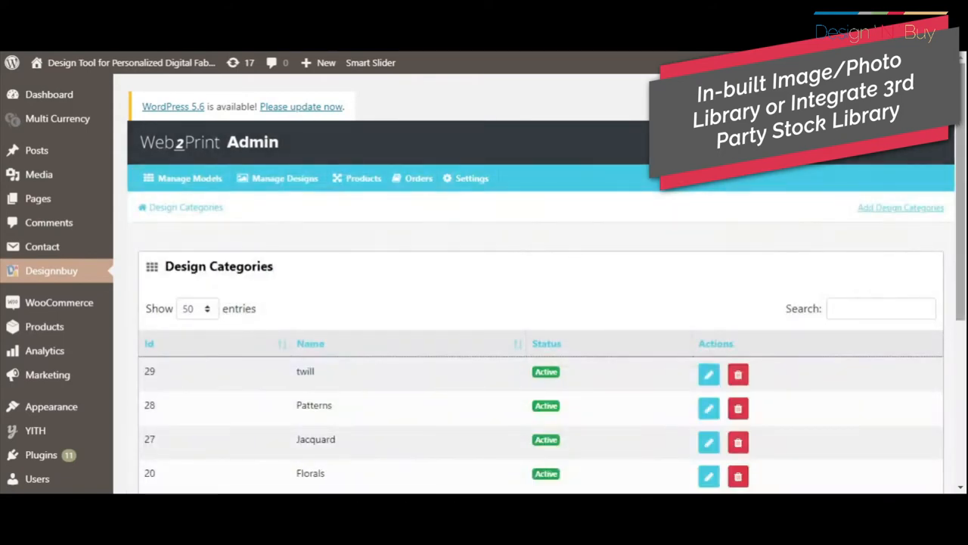
scroll("down", 3)
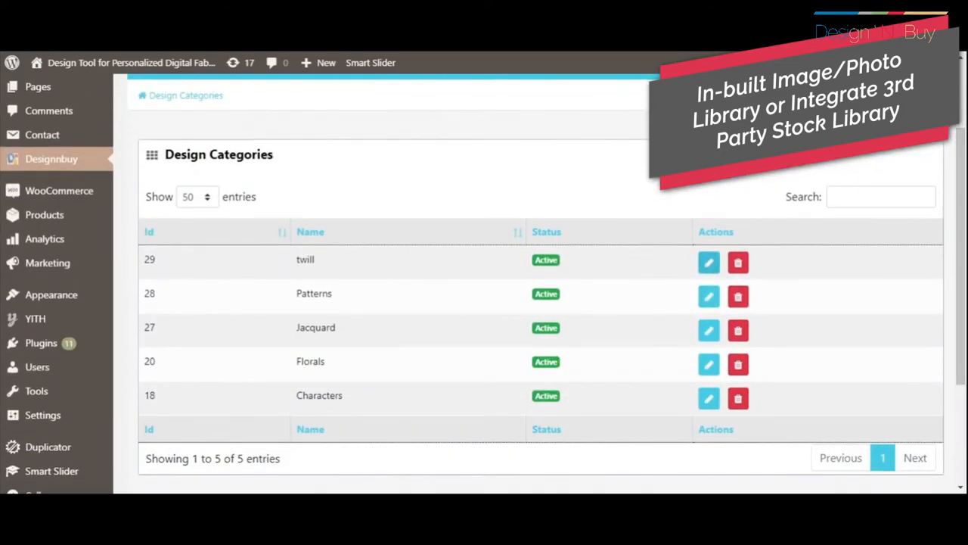
mouse_move(567, 293)
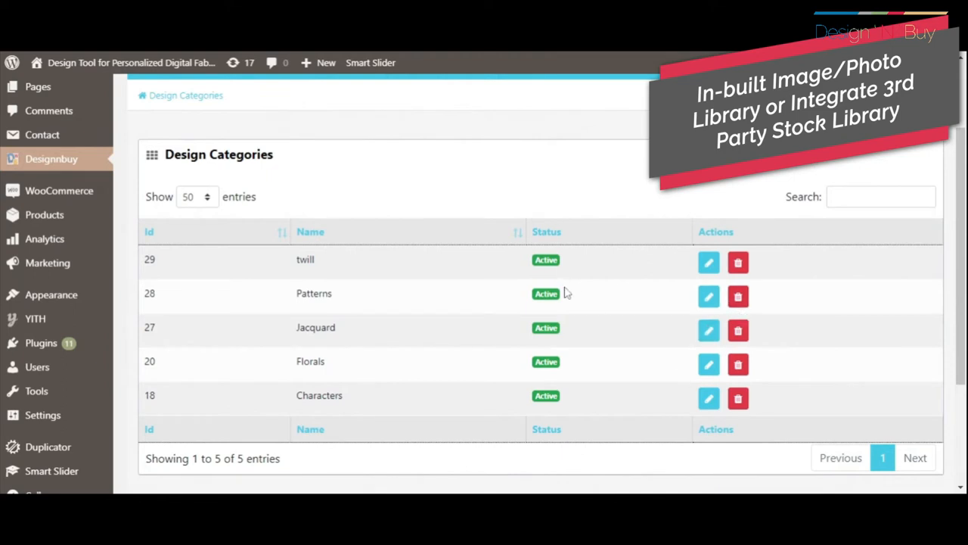
scroll("up", 3)
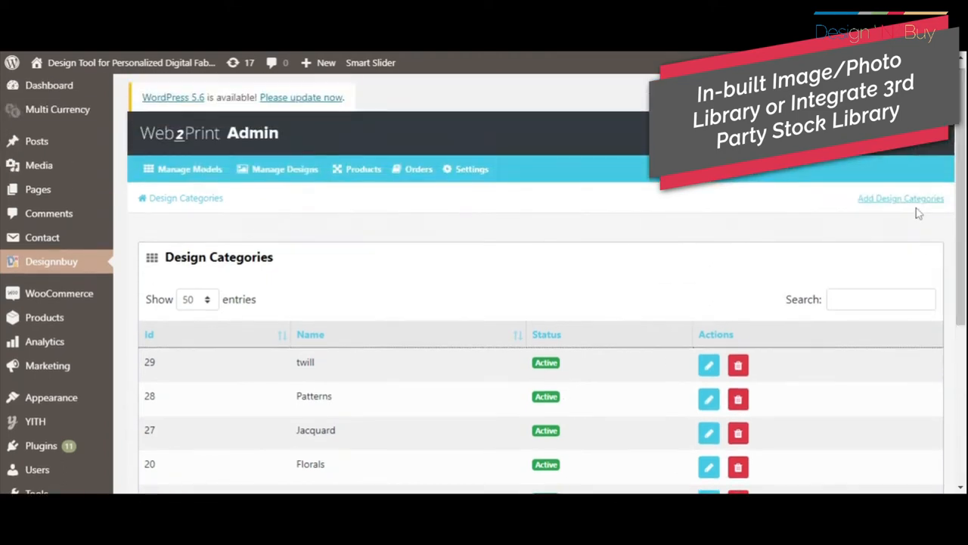
left_click(900, 196)
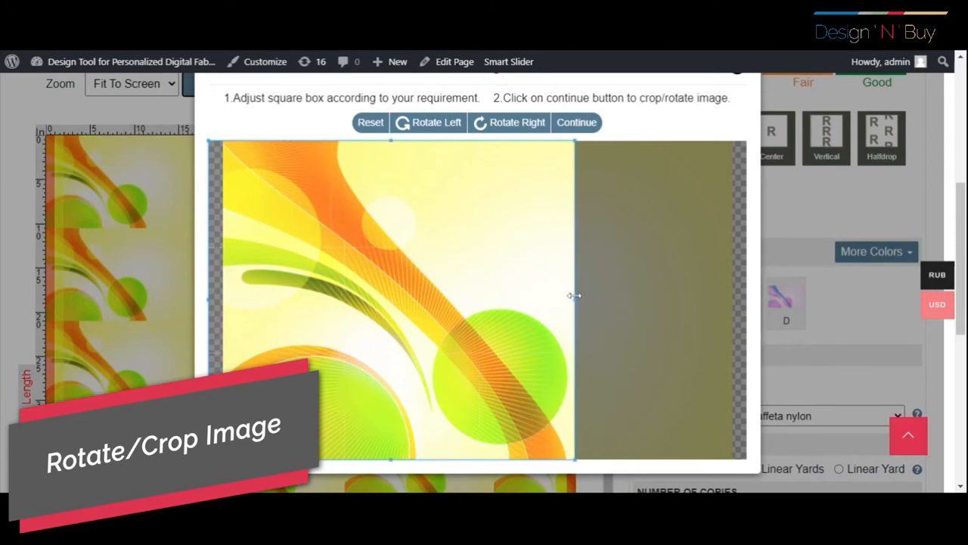
- Rotate the abstract image left, then right back to original, and continue to tile it on the fabric
left_click(427, 121)
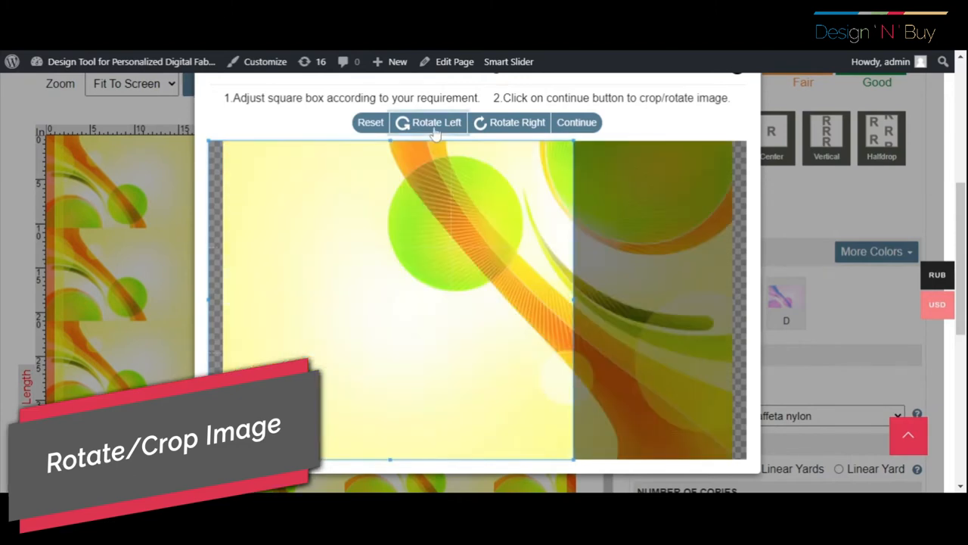
left_click(508, 121)
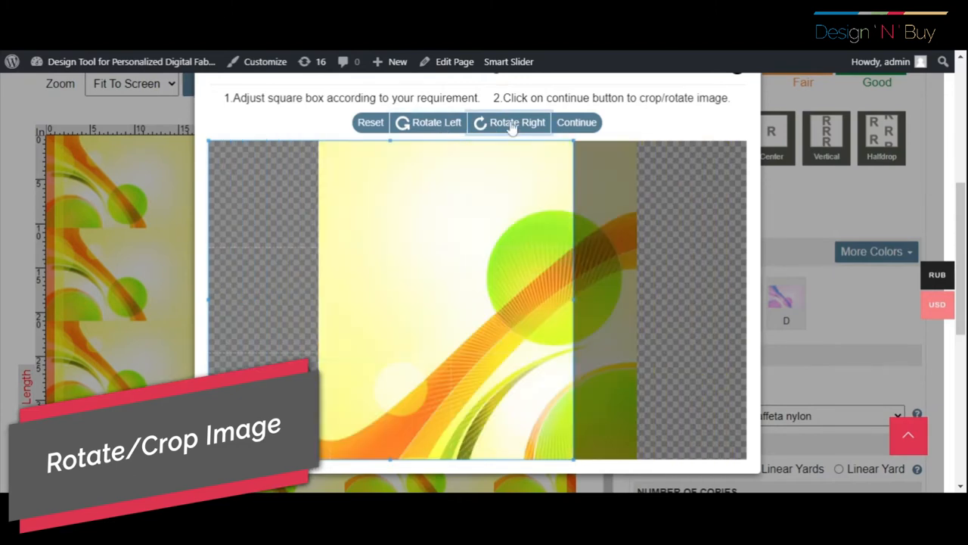
left_click(509, 121)
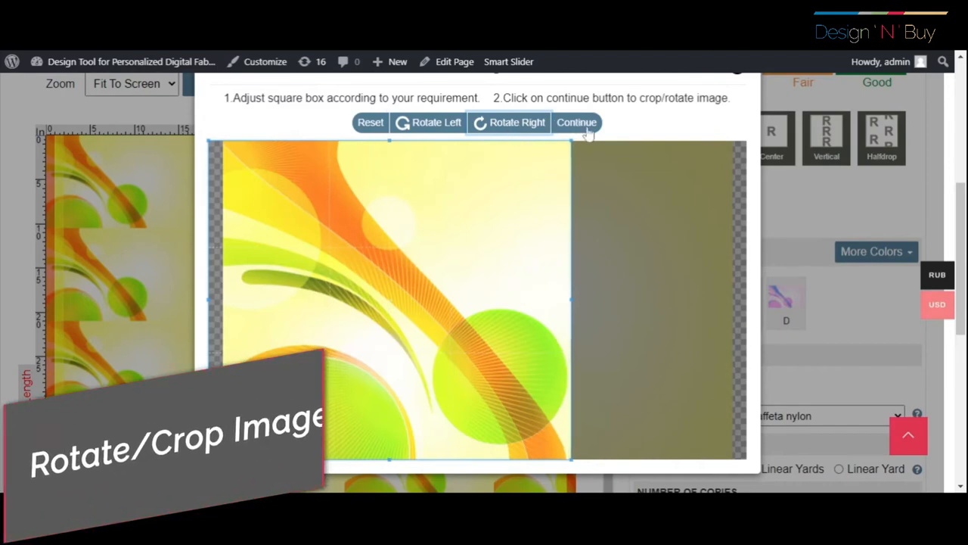
left_click(577, 121)
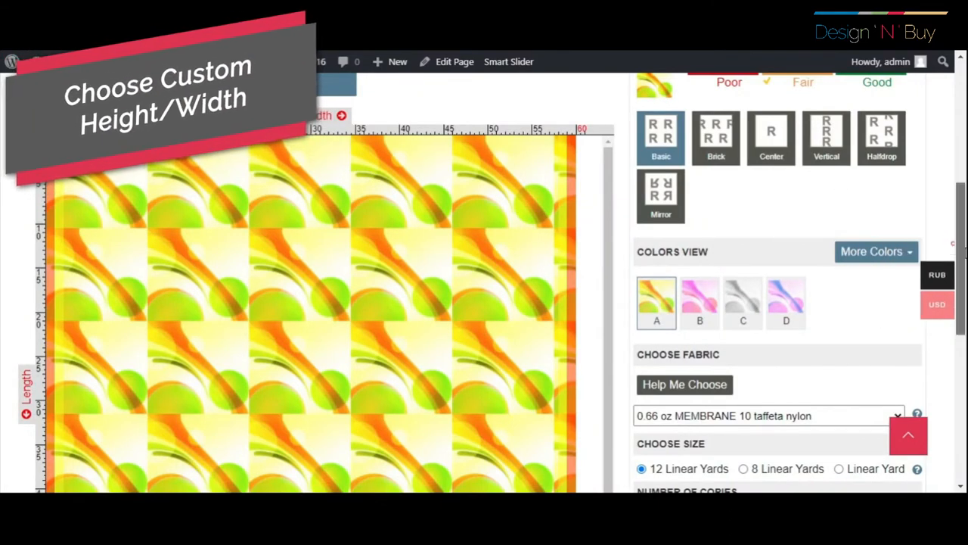
- Set the tile Width and Length to 10.00 inches in the image size panel
scroll("up", 3)
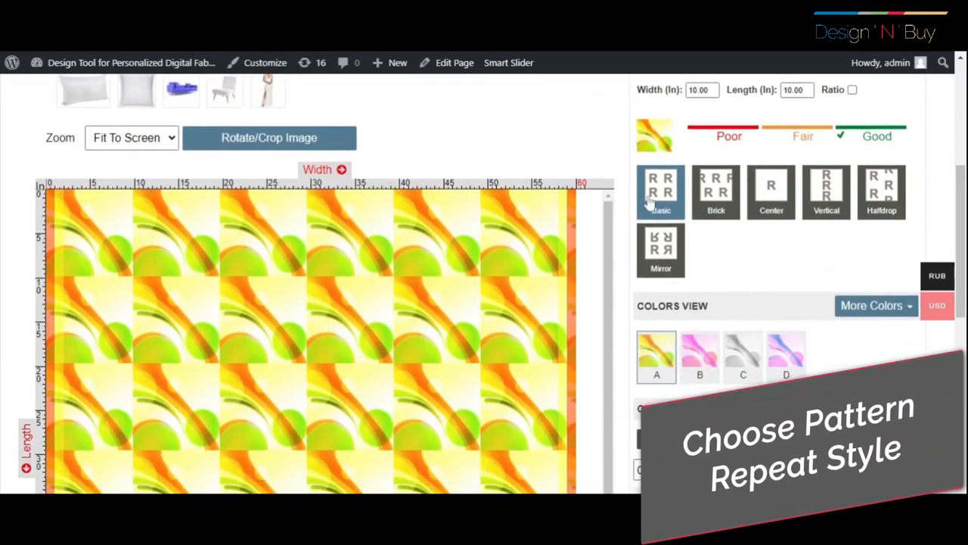
- Preview the center and vertical repeats, then leave the image in a mirror repeat
scroll("down", 3)
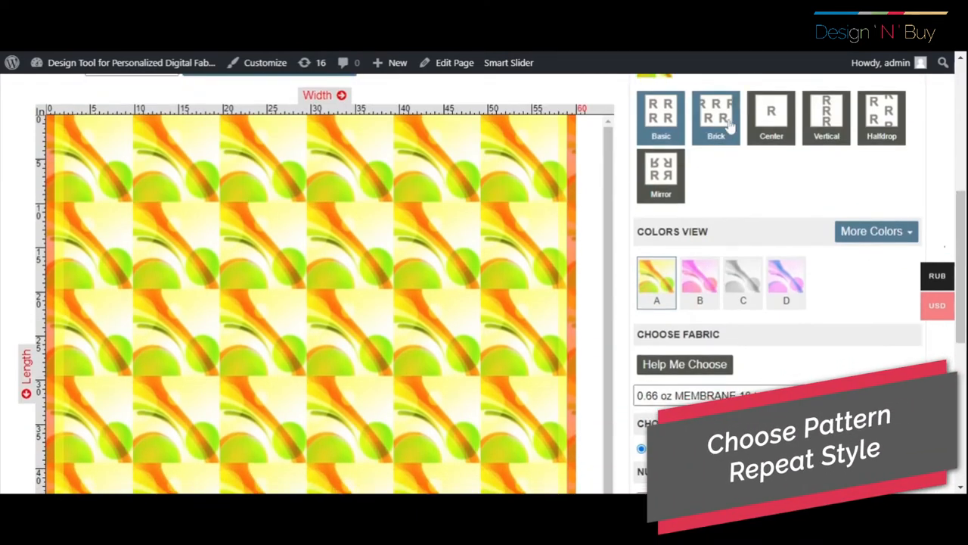
left_click(772, 118)
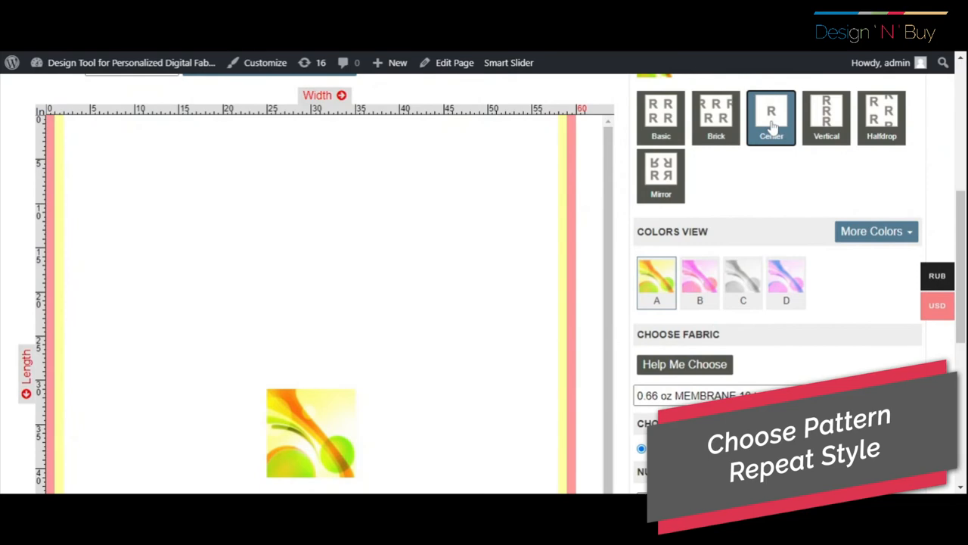
left_click(825, 118)
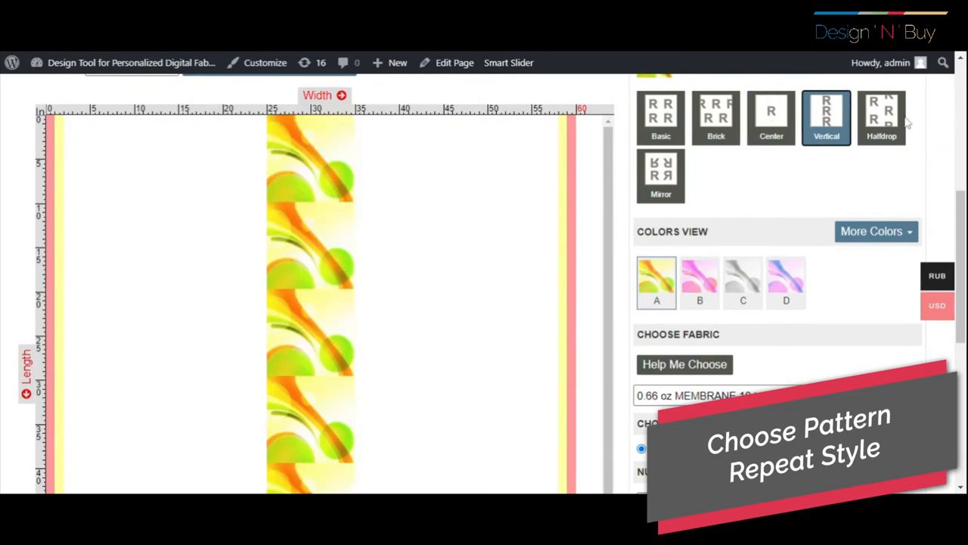
left_click(660, 175)
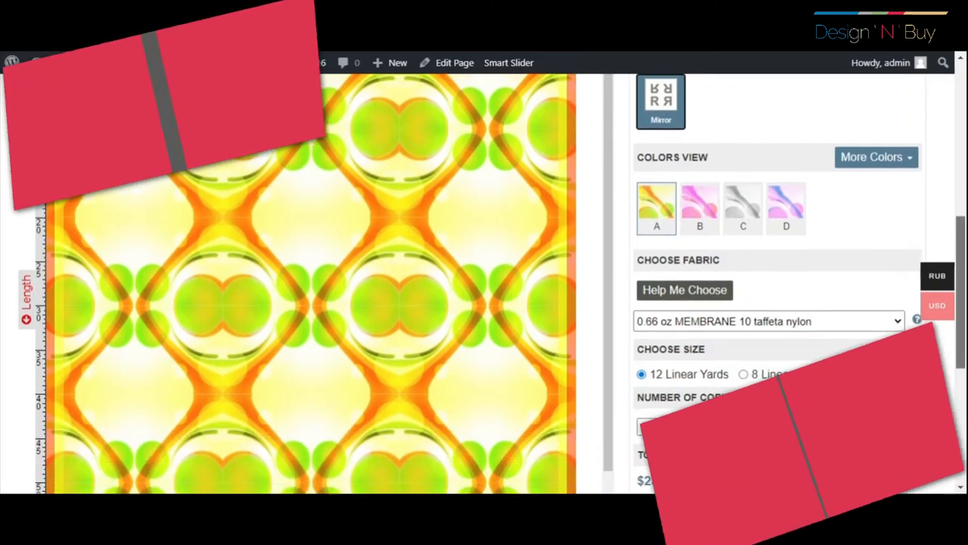
- Preview a pink colour variation of the pattern, then restore the original variation A
left_click(871, 156)
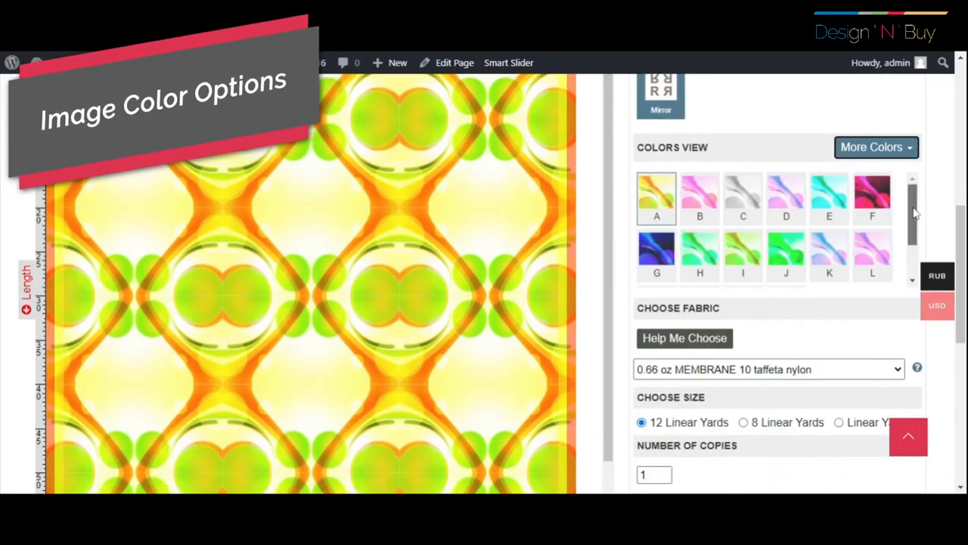
scroll("down", 3)
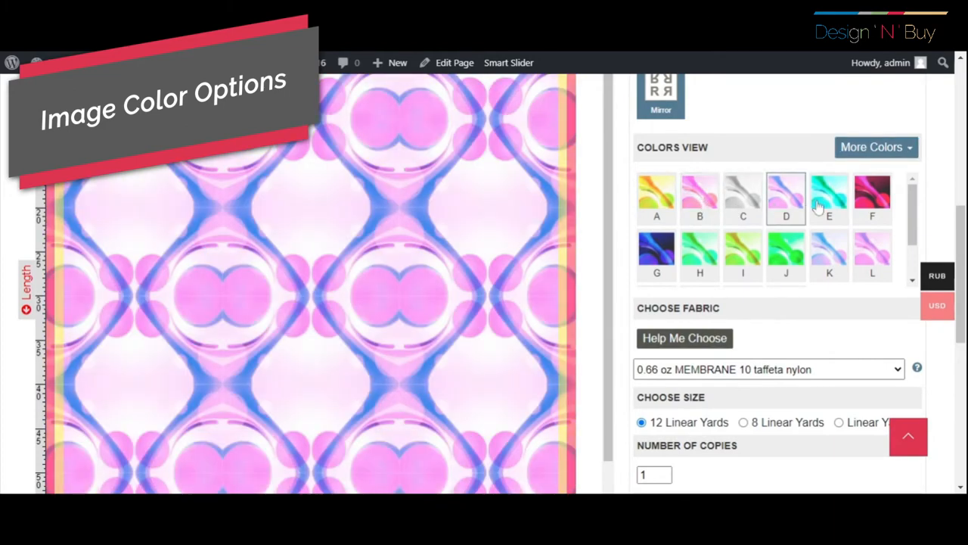
left_click(699, 256)
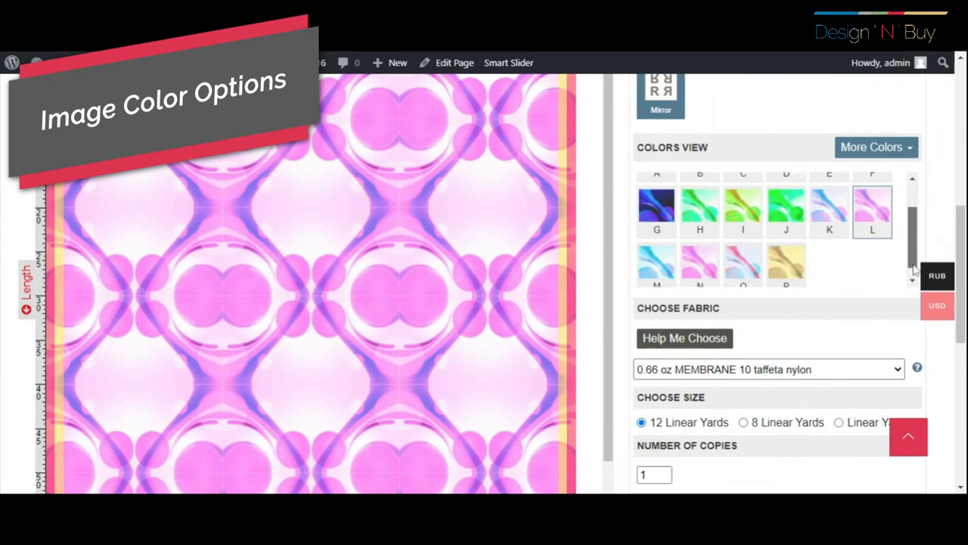
left_click(656, 198)
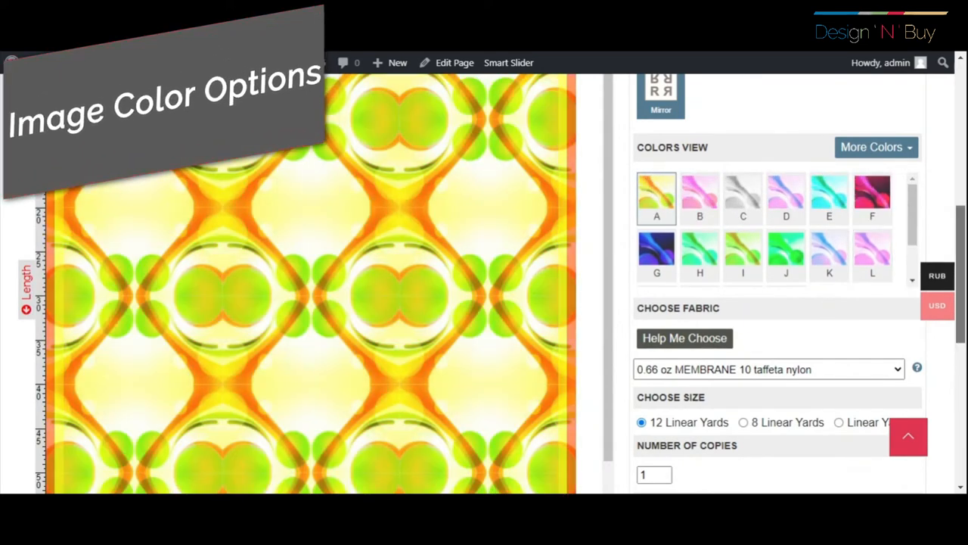
scroll("down", 3)
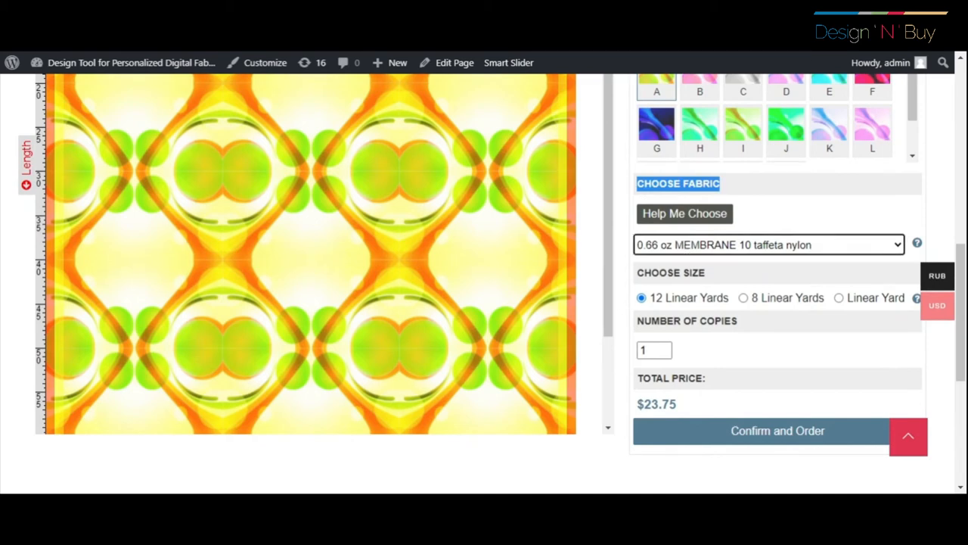
- Switch the fabric to 0-74-oz-mtn-7d-ripstop-nylon, dropping the total to $14.75
left_click(768, 246)
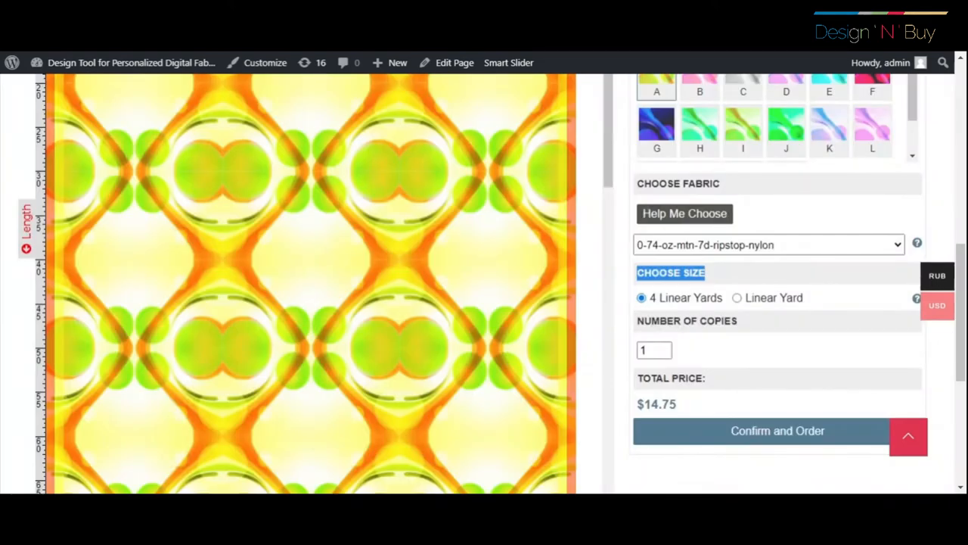
scroll("up", 3)
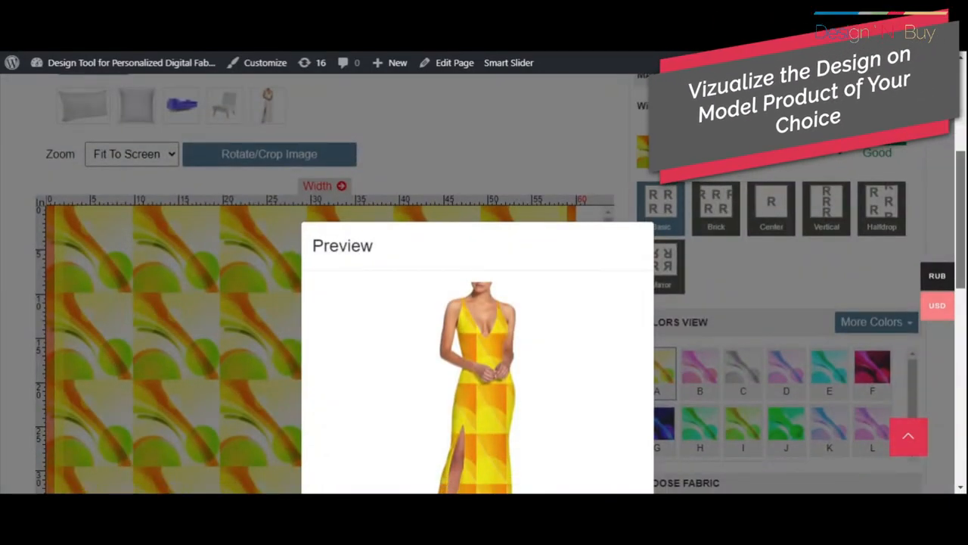
- Close the sofa model preview and go to the Web2Print Admin Products list
scroll("down", 3)
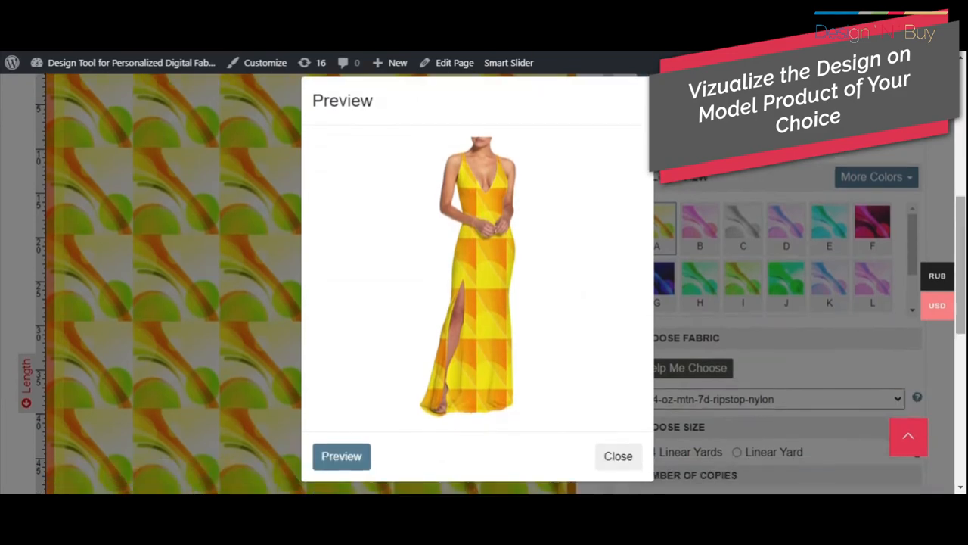
left_click(617, 455)
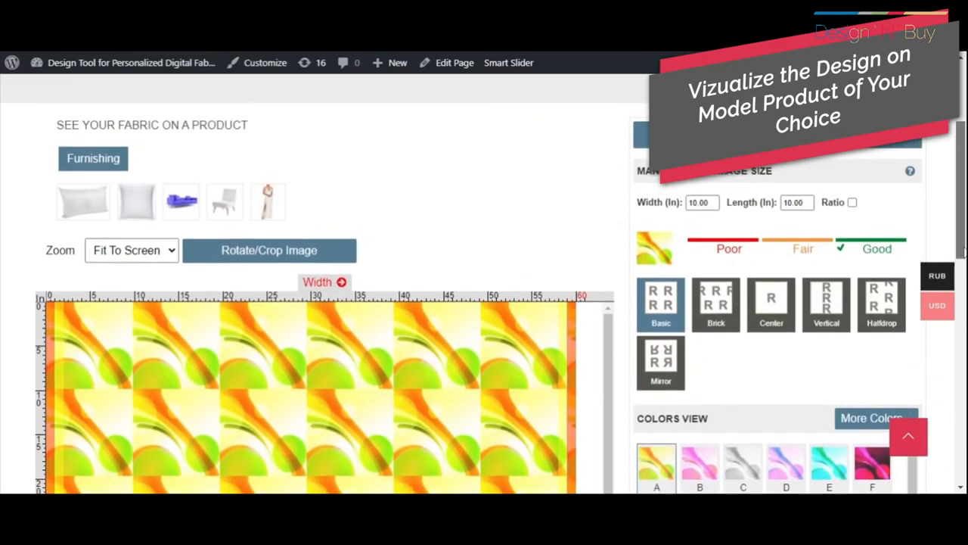
left_click(224, 201)
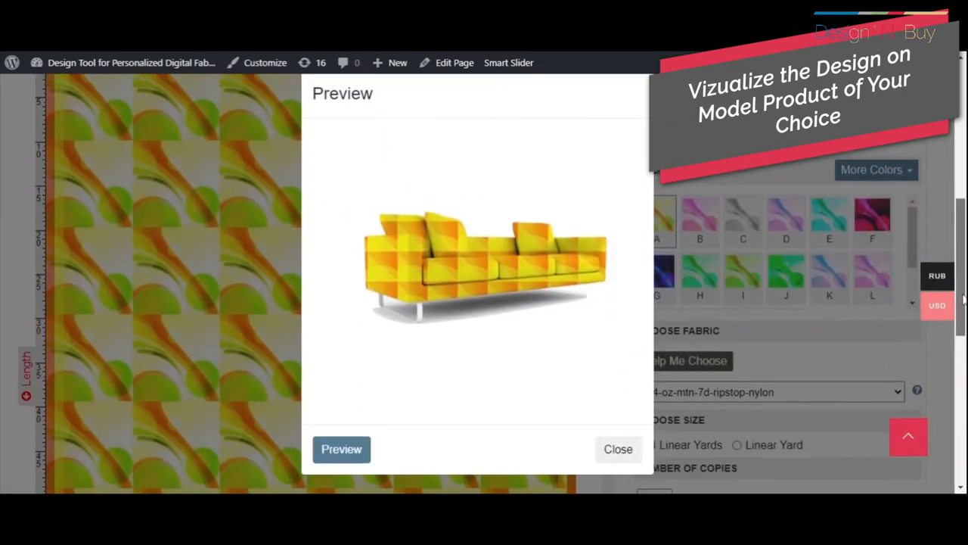
double_click(342, 92)
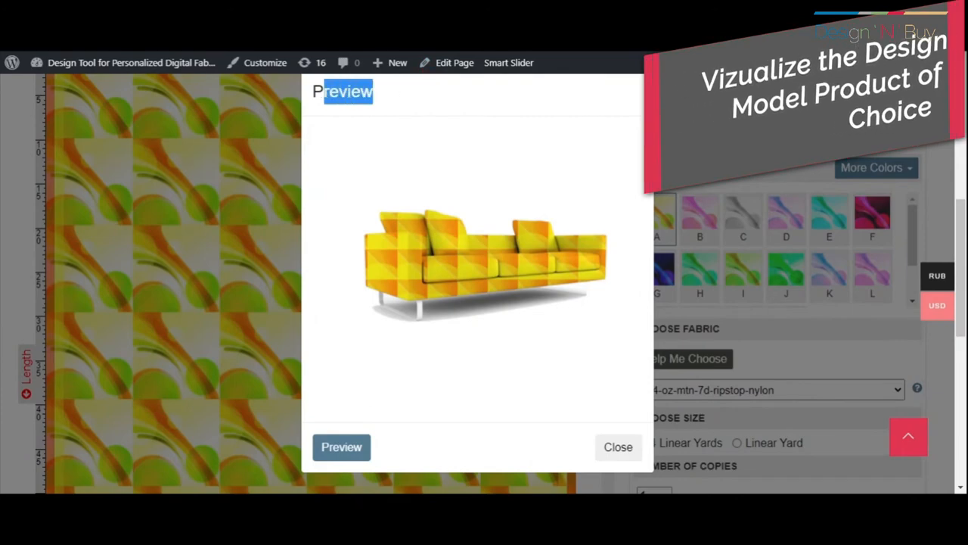
left_click(617, 446)
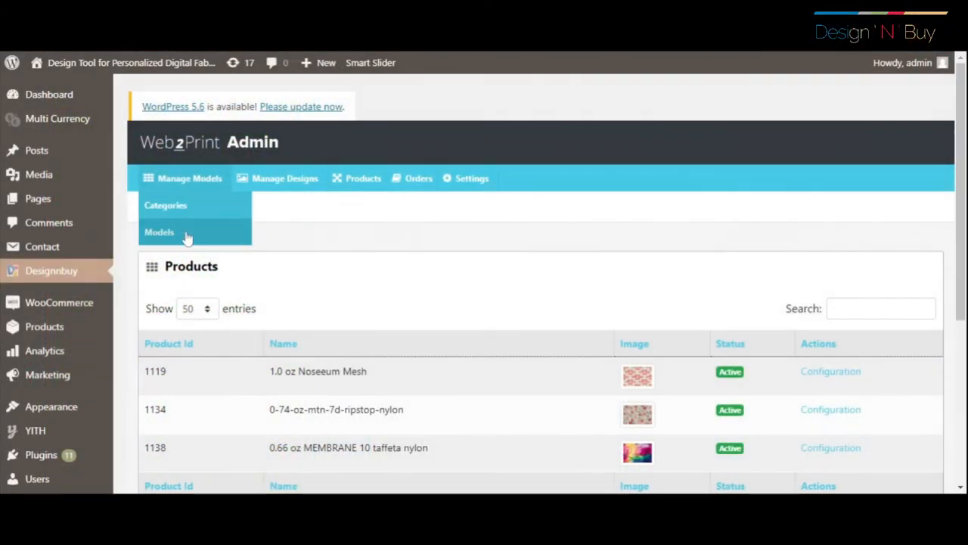
- Review the Models list and the Add Models Details form, then return to the list
left_click(159, 231)
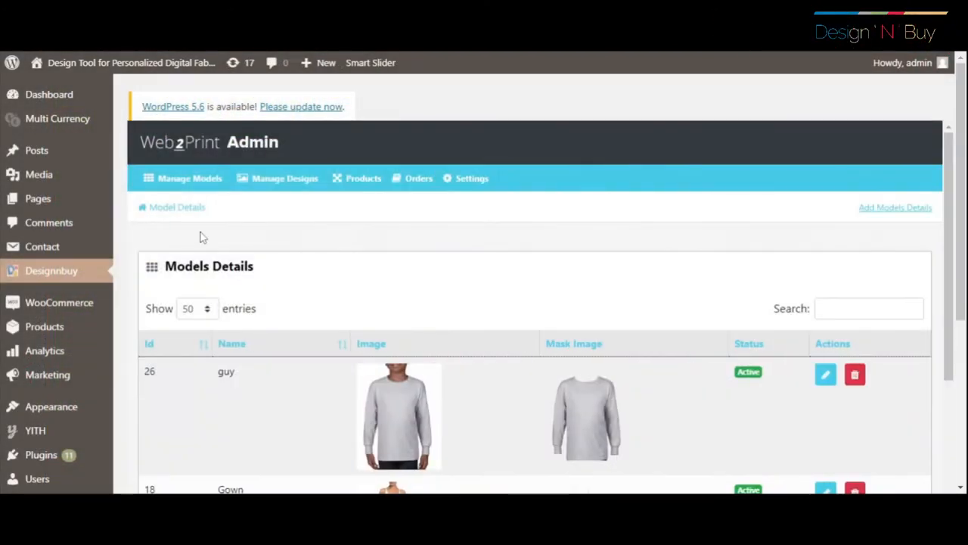
left_click(895, 207)
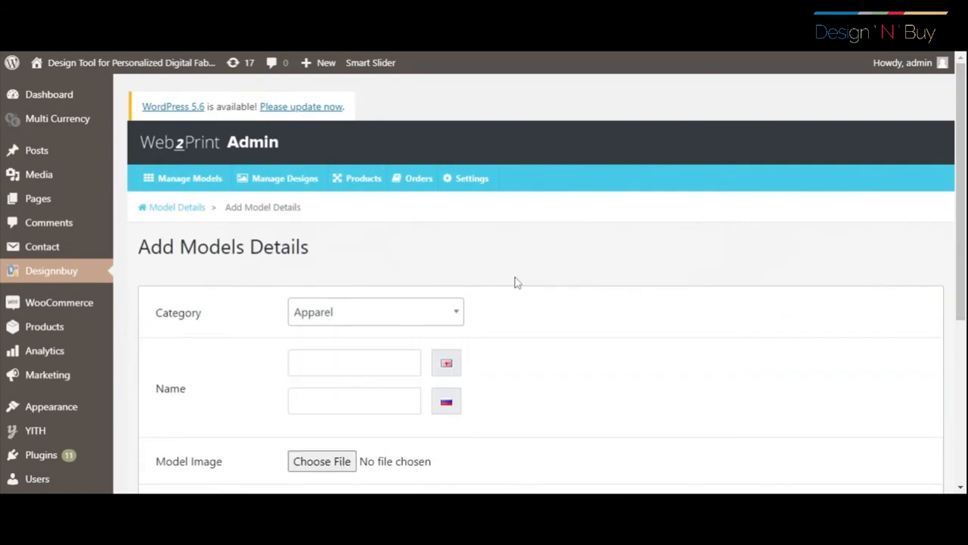
scroll("down", 3)
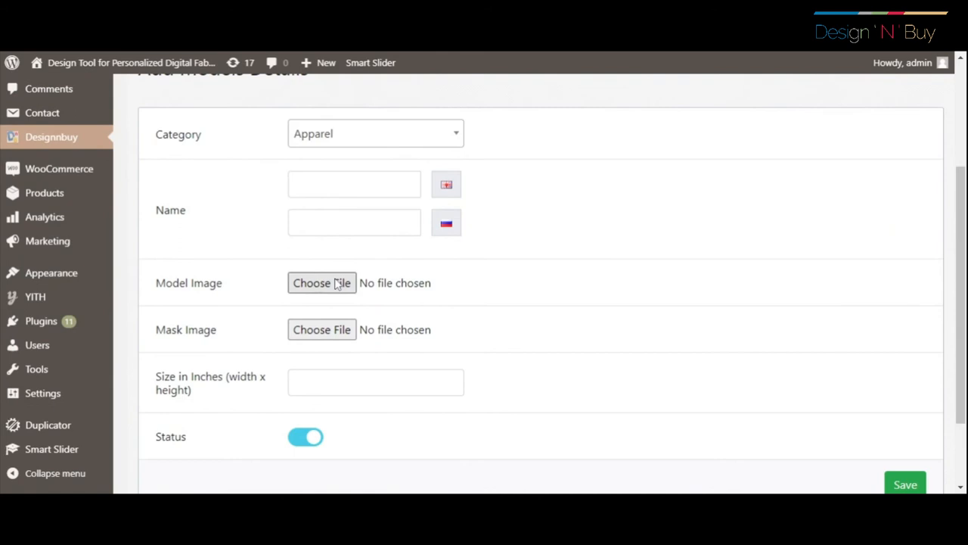
double_click(185, 330)
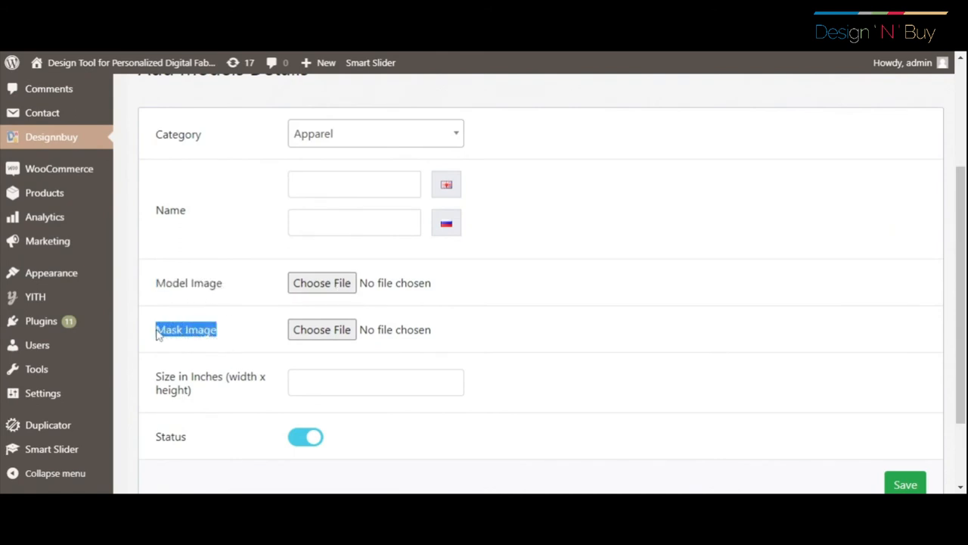
scroll("up", 3)
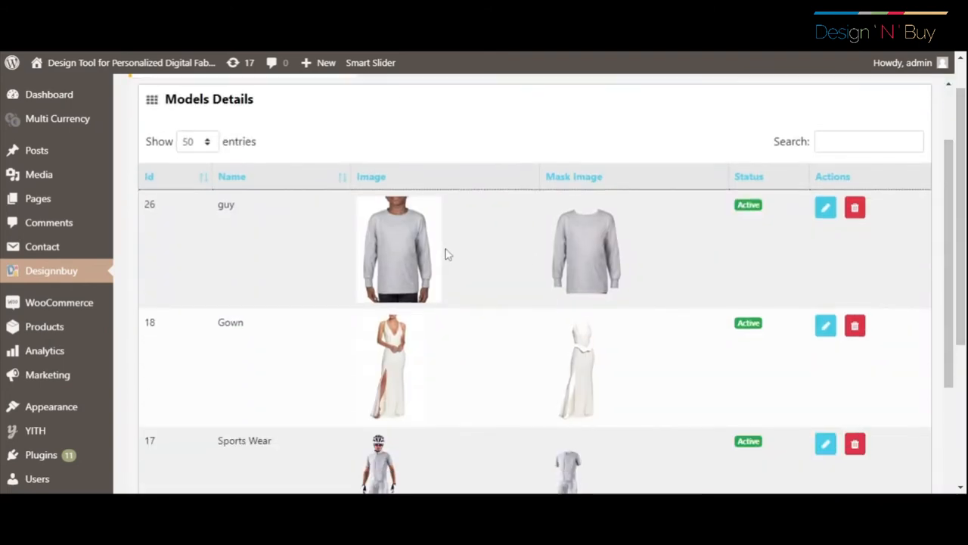
mouse_move(783, 194)
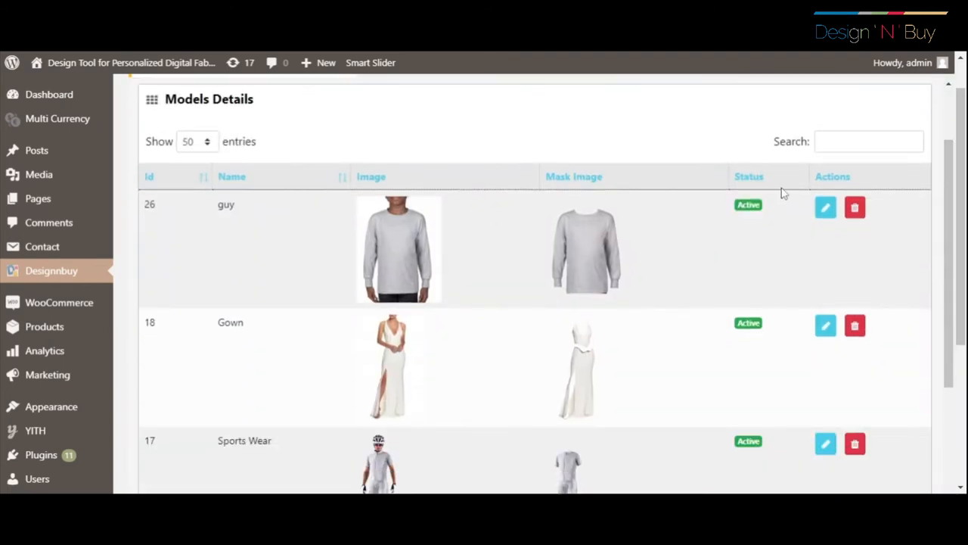
- Open the Gown model's Edit Models Details form
scroll("down", 3)
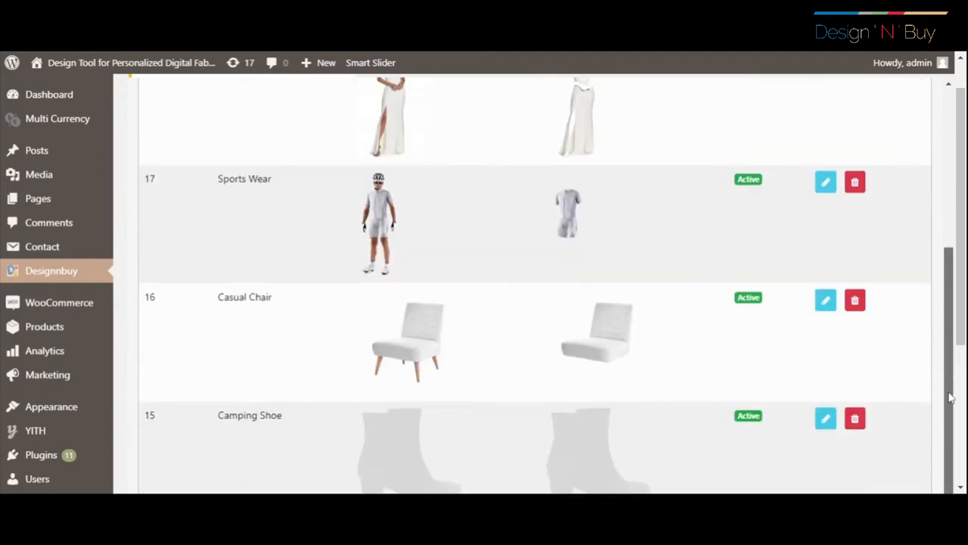
scroll("up", 3)
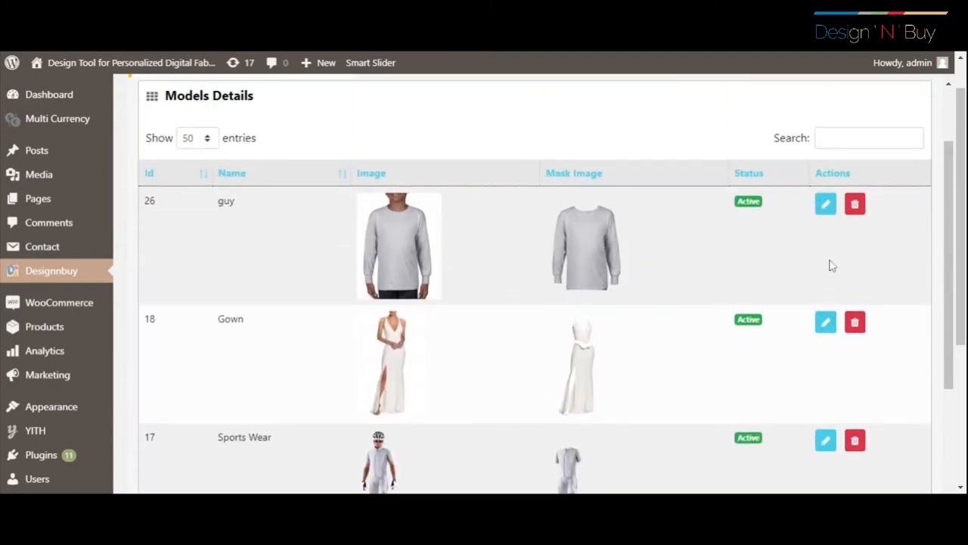
left_click(826, 321)
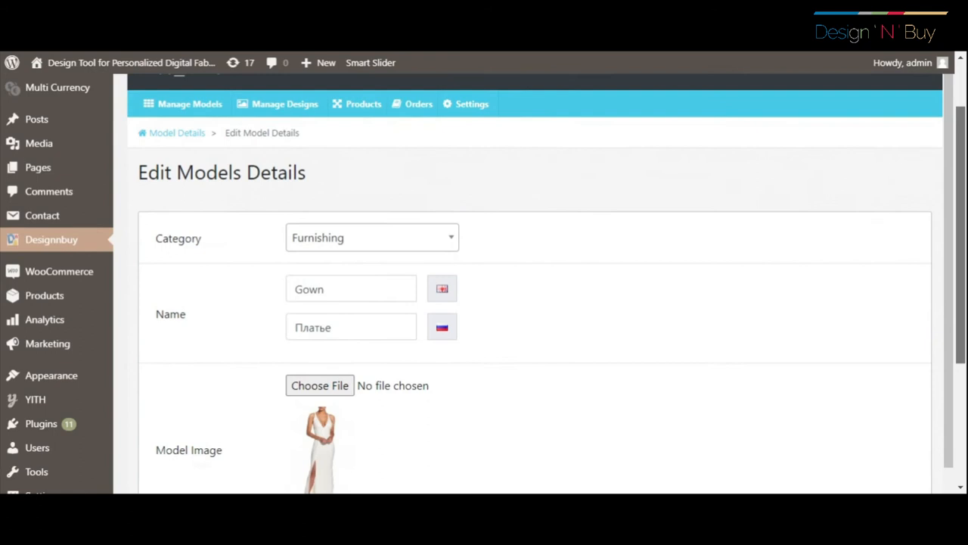
scroll("down", 3)
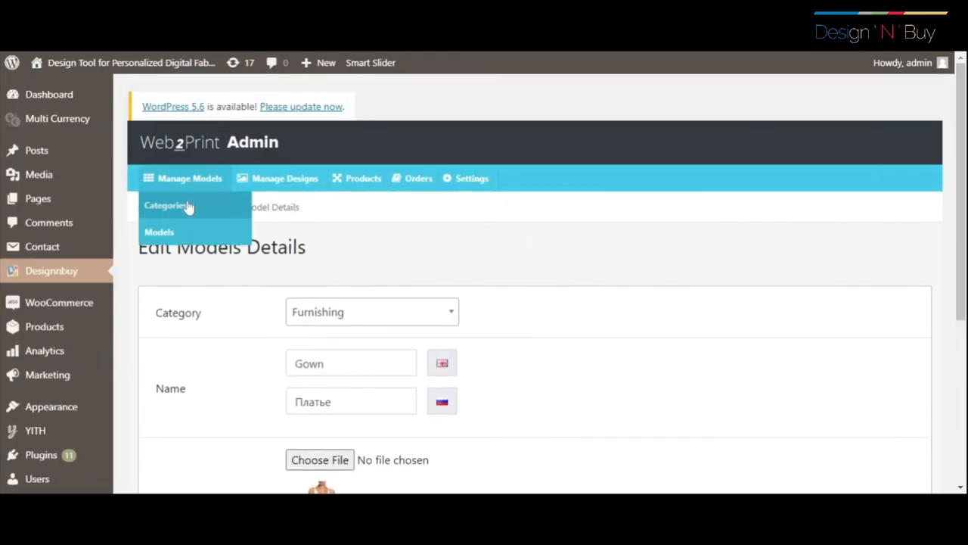
- Edit the Grafix model category's English and Russian names and save
left_click(164, 206)
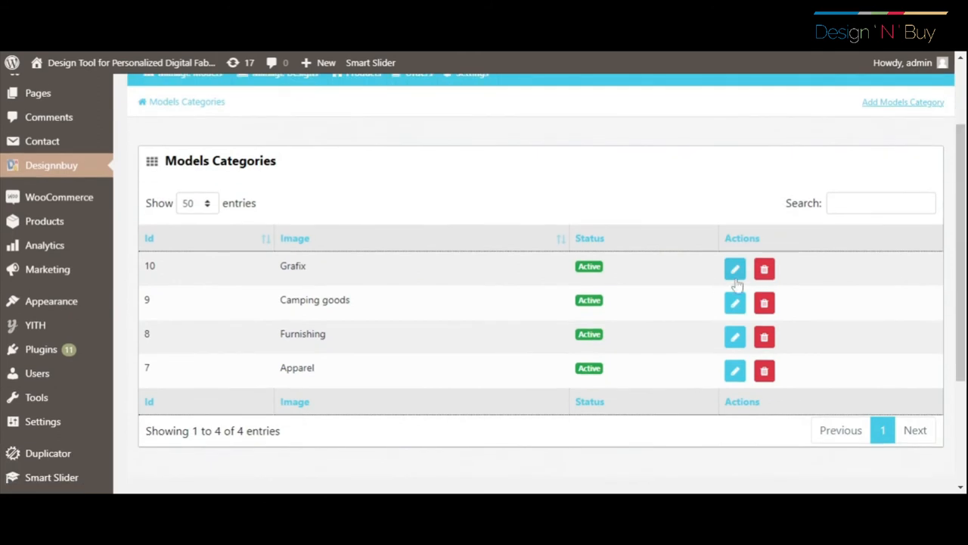
left_click(735, 270)
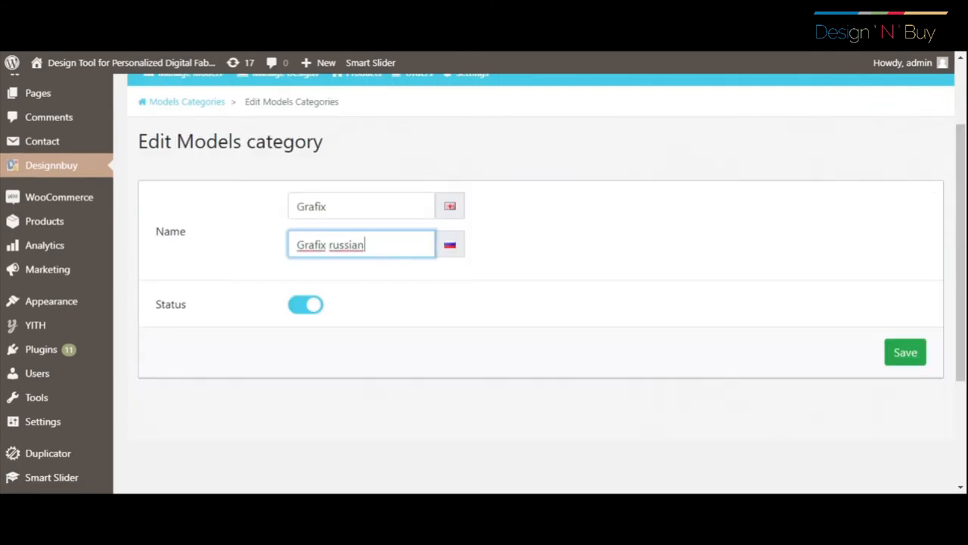
left_click(904, 351)
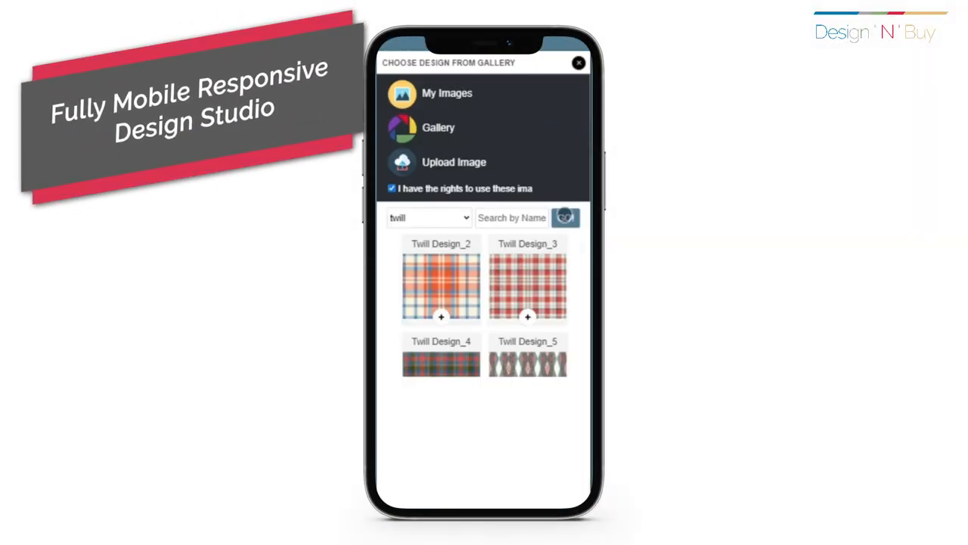
- Pick the yellow Twill Design_7 plaid from the gallery and accept its crop
scroll("down", 3)
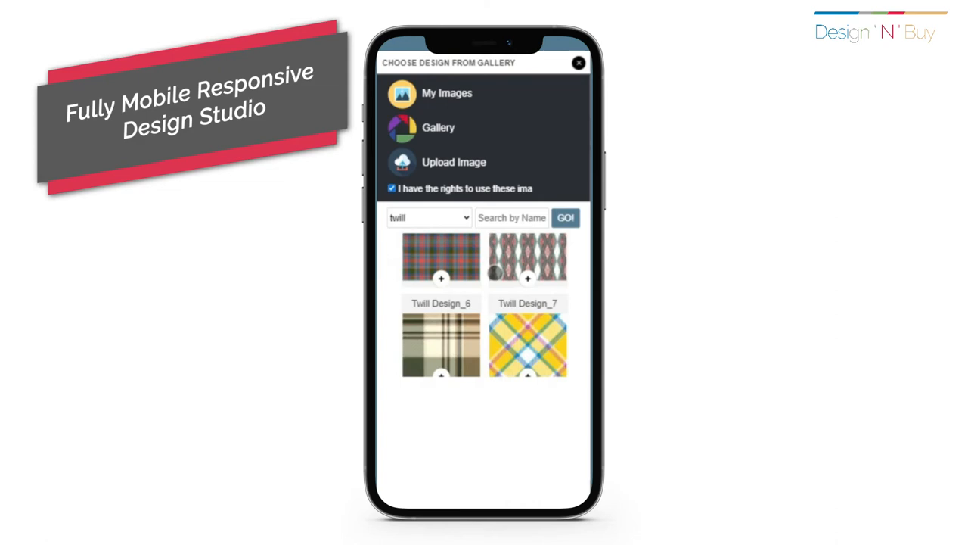
left_click(526, 345)
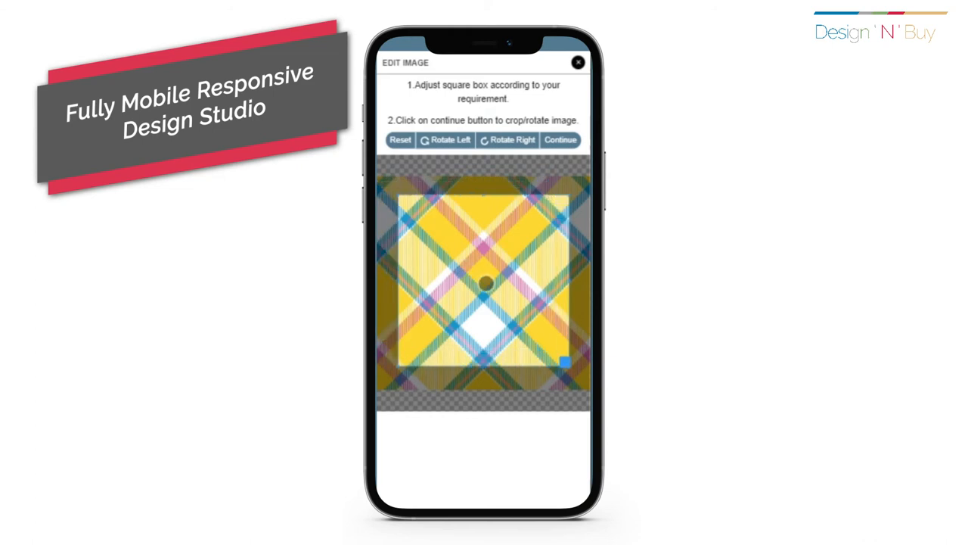
left_click(560, 139)
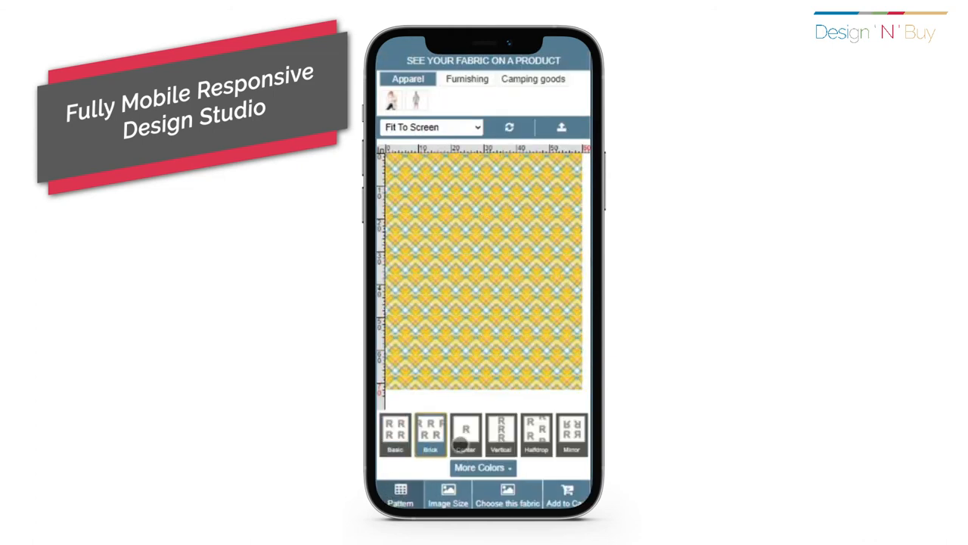
- Set a half-drop repeat, check the image size, and choose the fabric
left_click(535, 433)
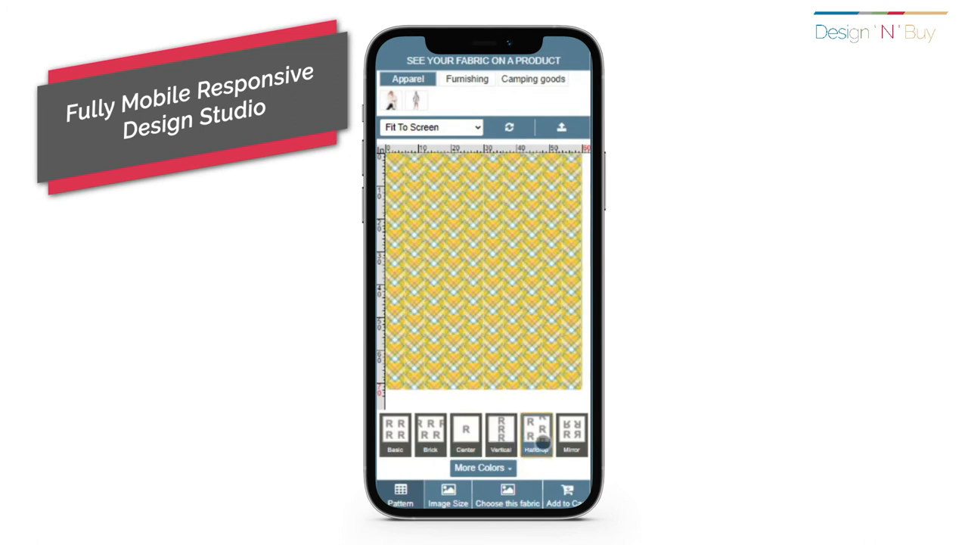
left_click(448, 496)
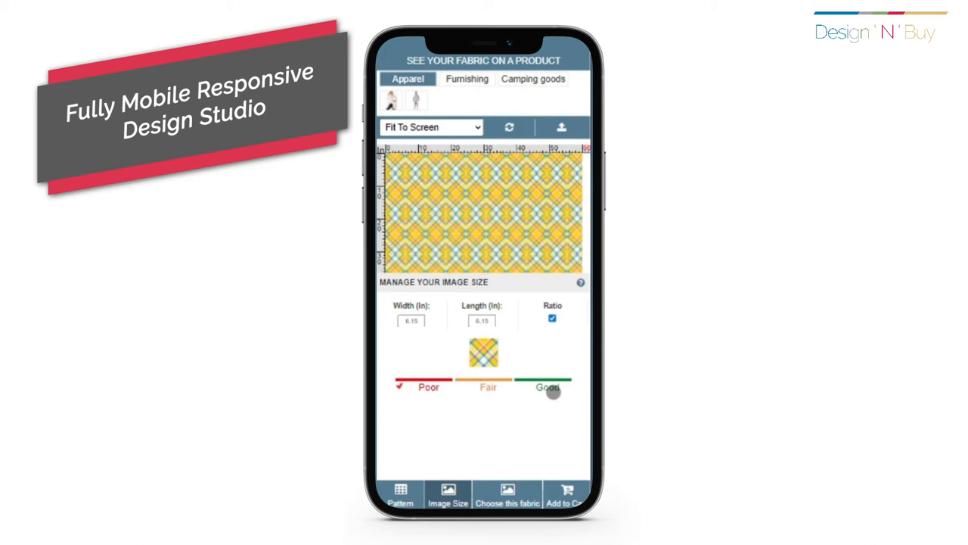
left_click(506, 496)
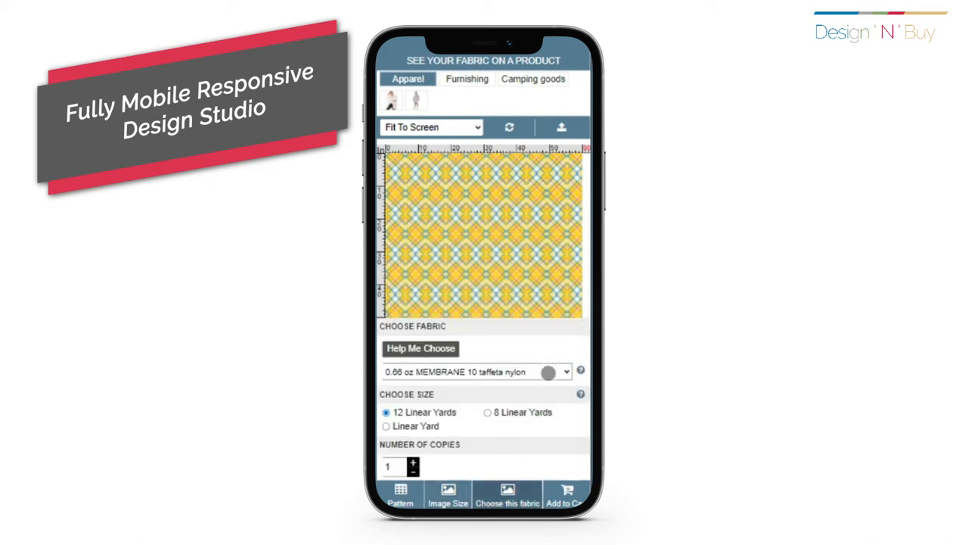
left_click(466, 79)
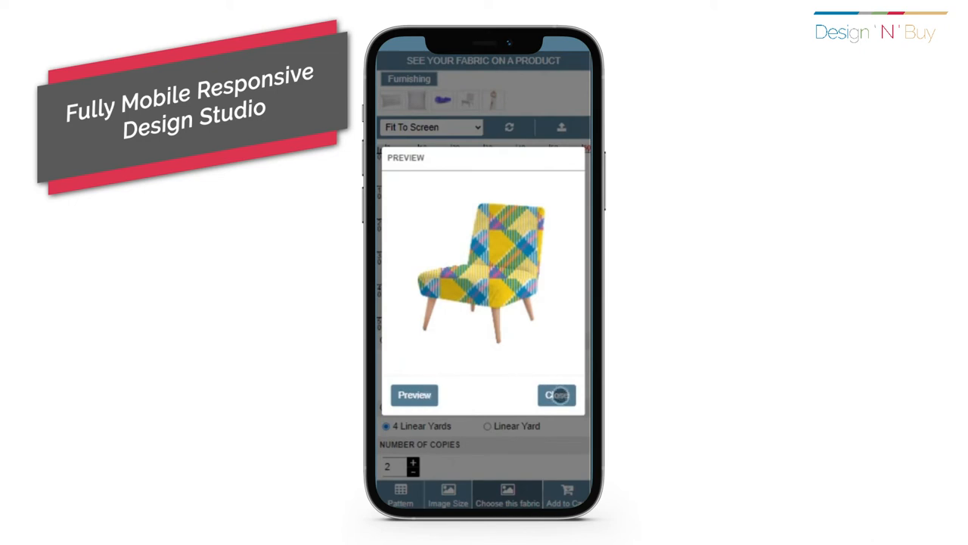
- Close the chair preview, confirm the $29.50 plaid order with proof checked, and proceed to cart
left_click(557, 395)
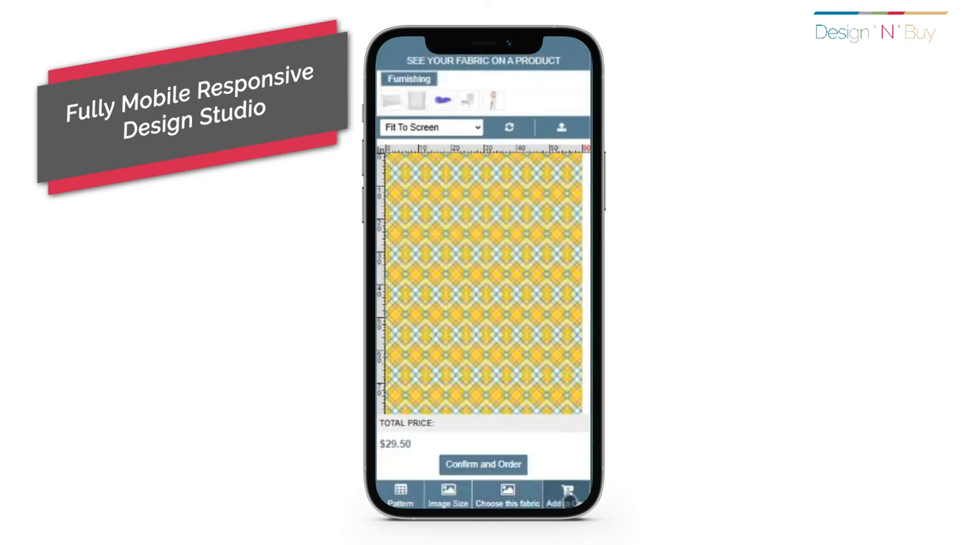
left_click(484, 463)
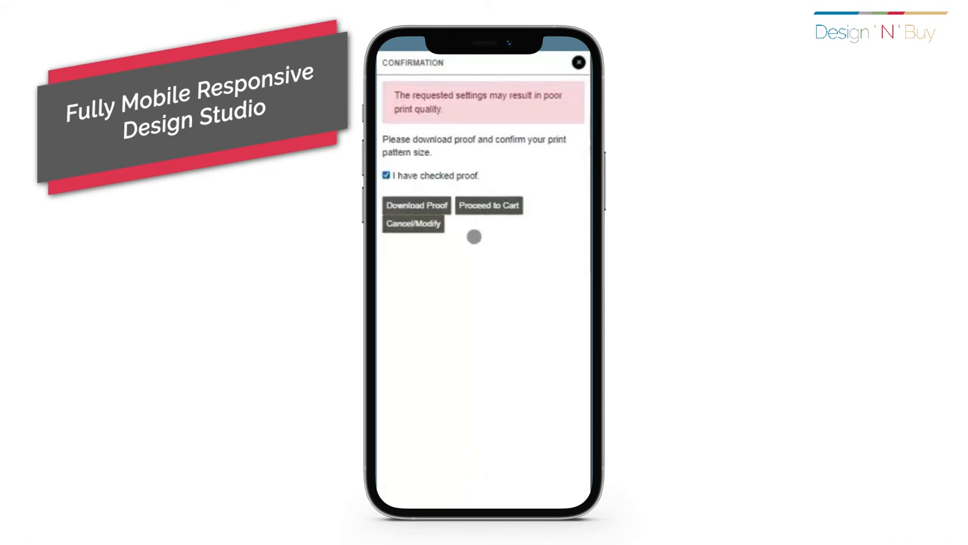
mouse_move(489, 205)
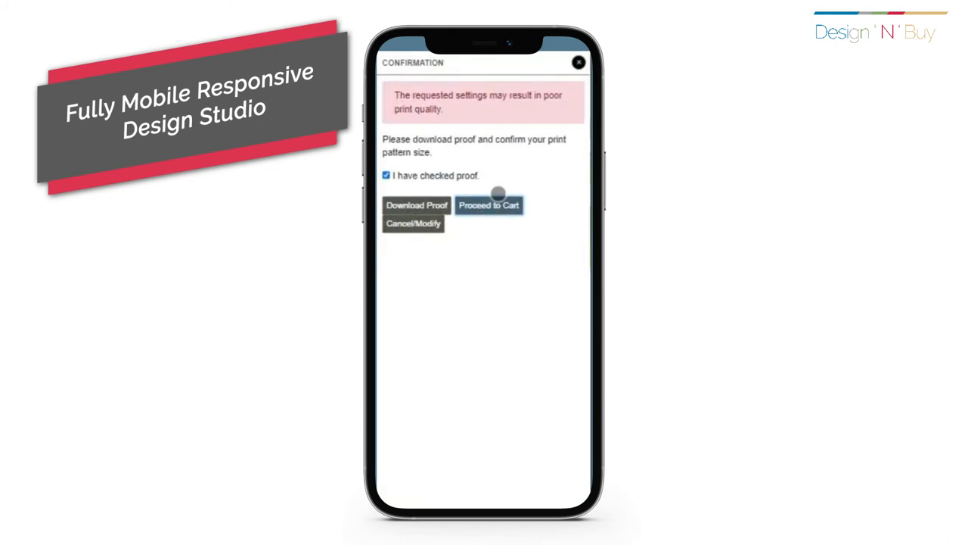
left_click(489, 204)
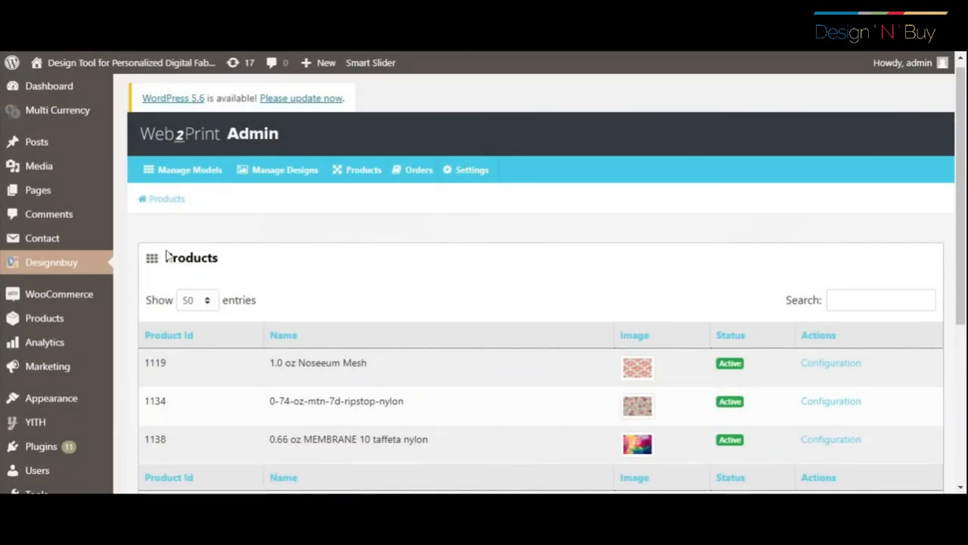
- Open the 0.66 oz MEMBRANE 10 taffeta nylon product's configuration and scroll its categories
double_click(190, 257)
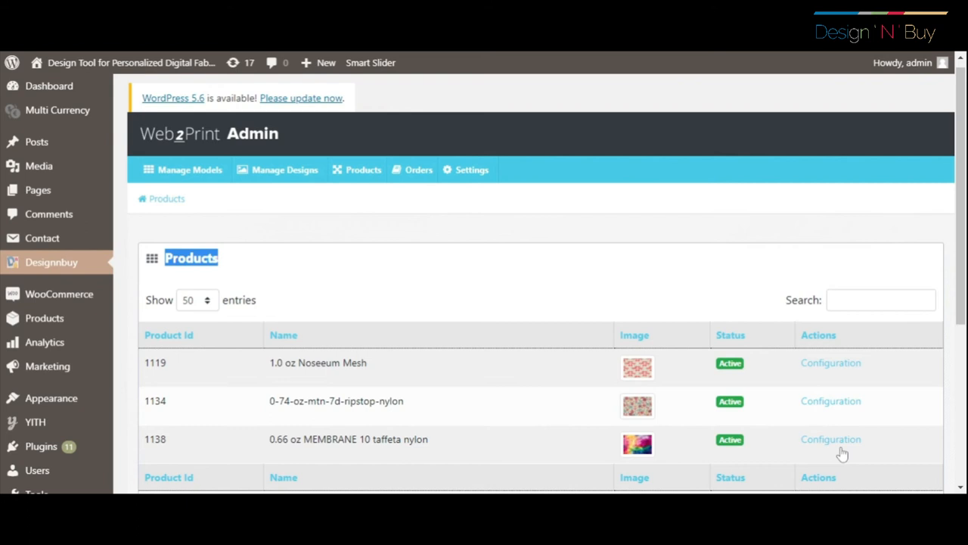
left_click(831, 438)
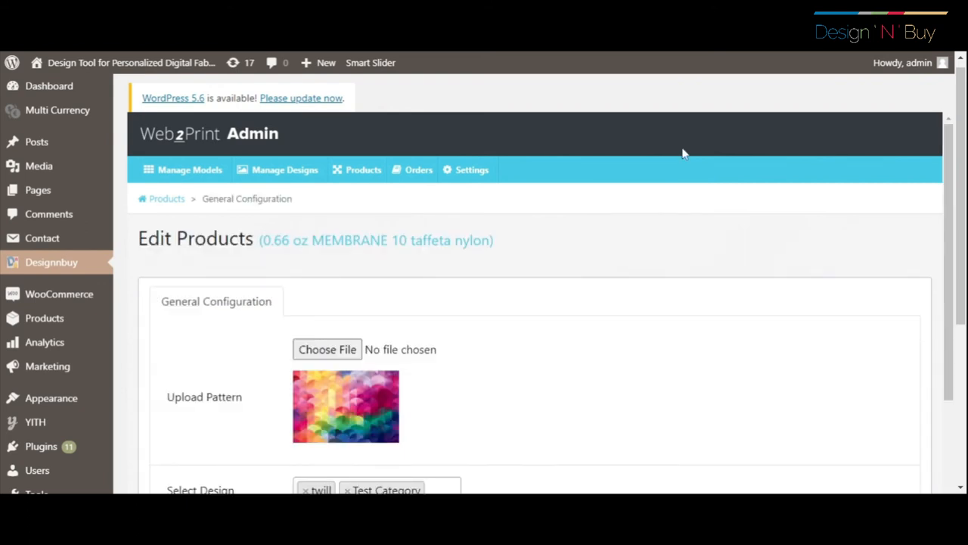
scroll("down", 3)
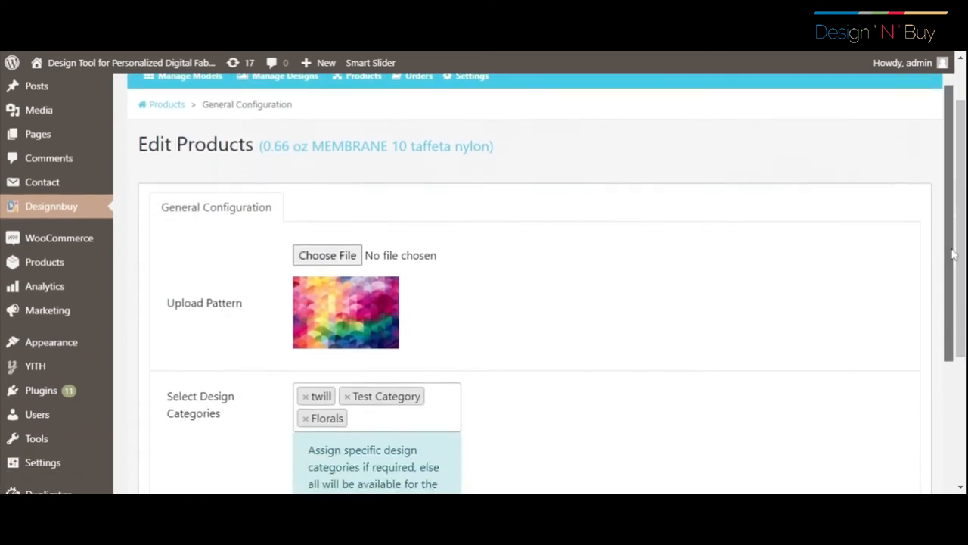
scroll("down", 3)
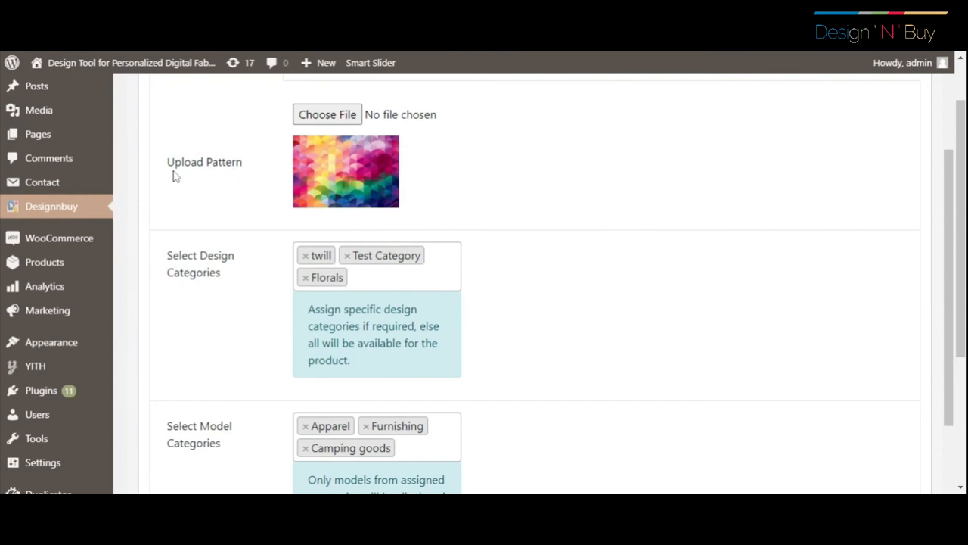
double_click(205, 161)
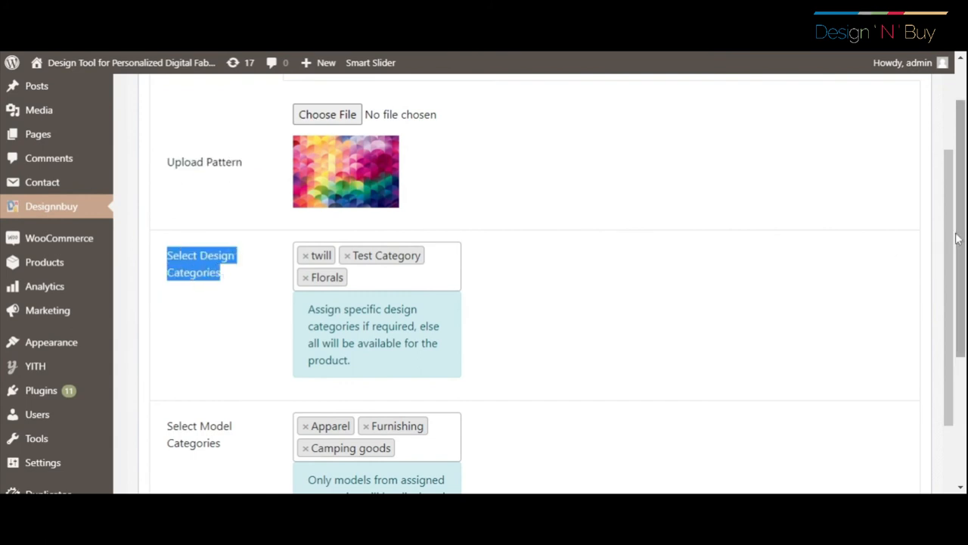
scroll("down", 3)
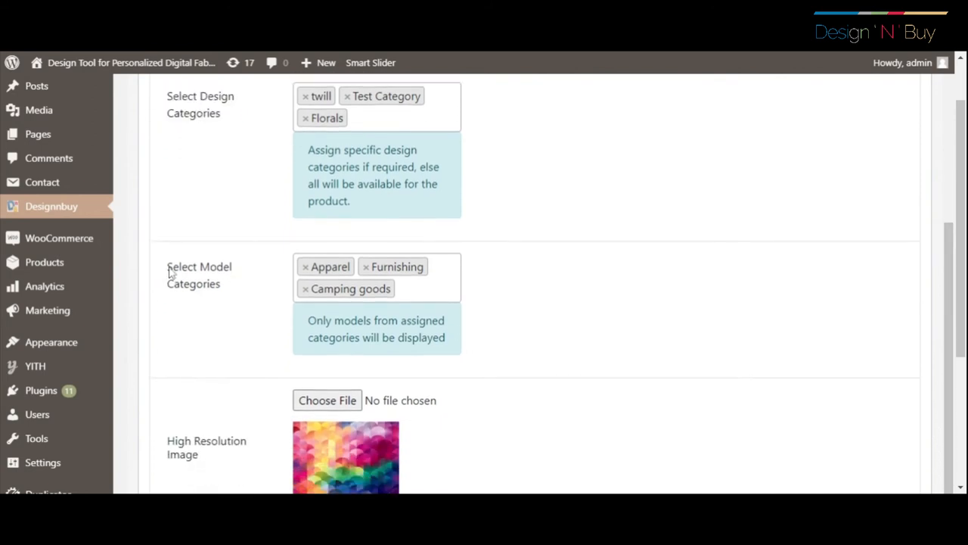
double_click(200, 276)
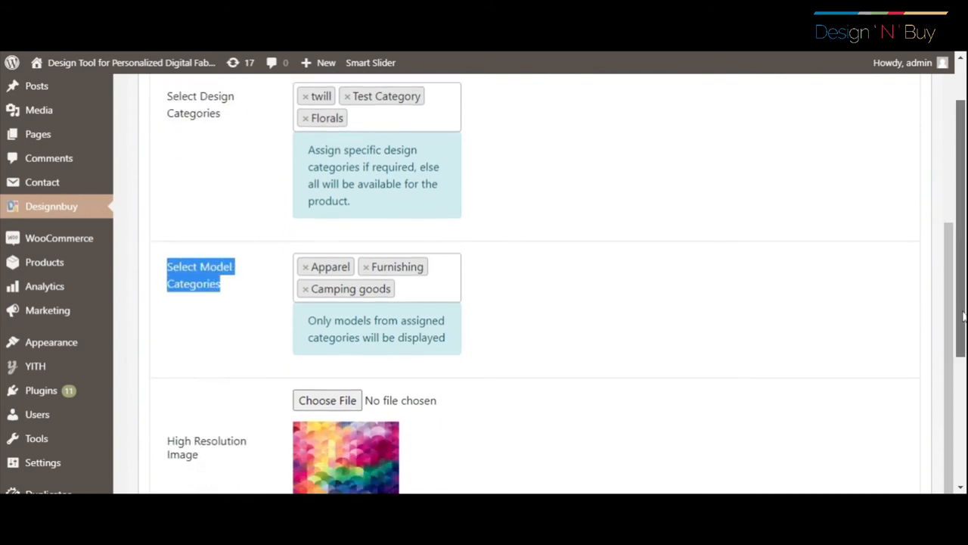
- Enable all repeat patterns with Basic default, Crop and Rotate on, and save the product
scroll("down", 3)
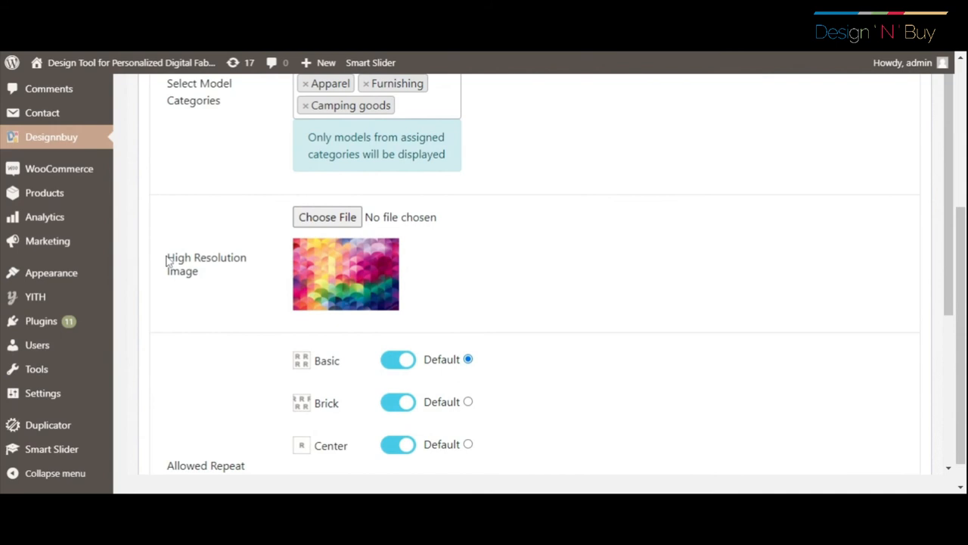
scroll("down", 3)
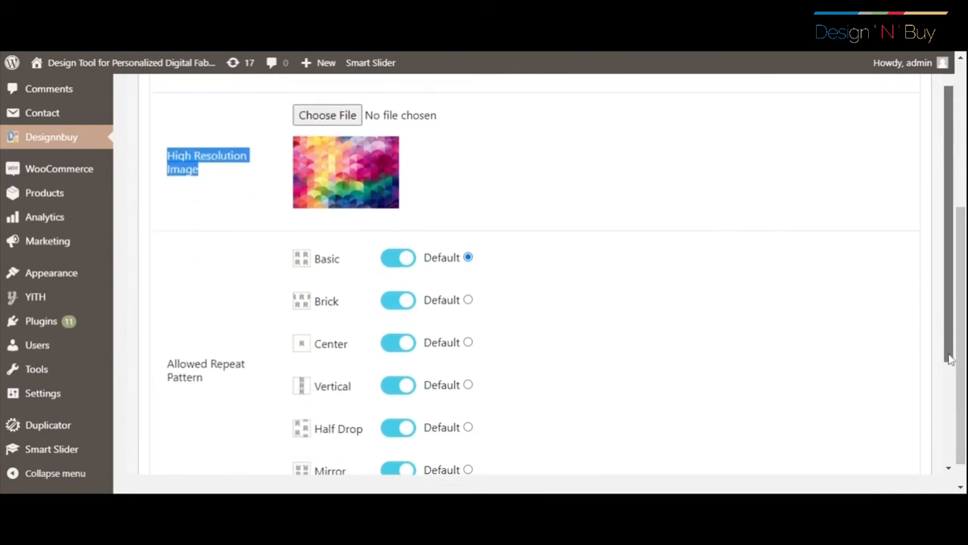
scroll("down", 3)
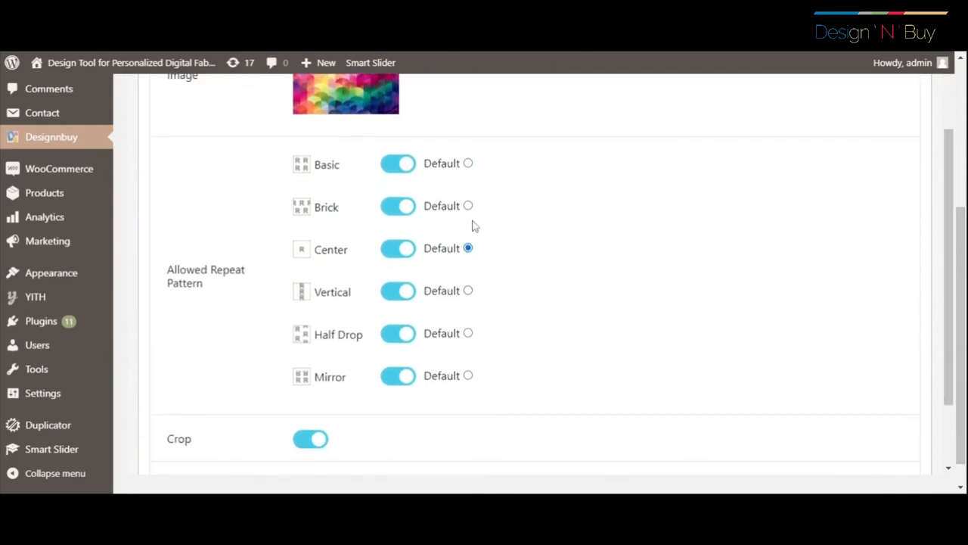
left_click(398, 334)
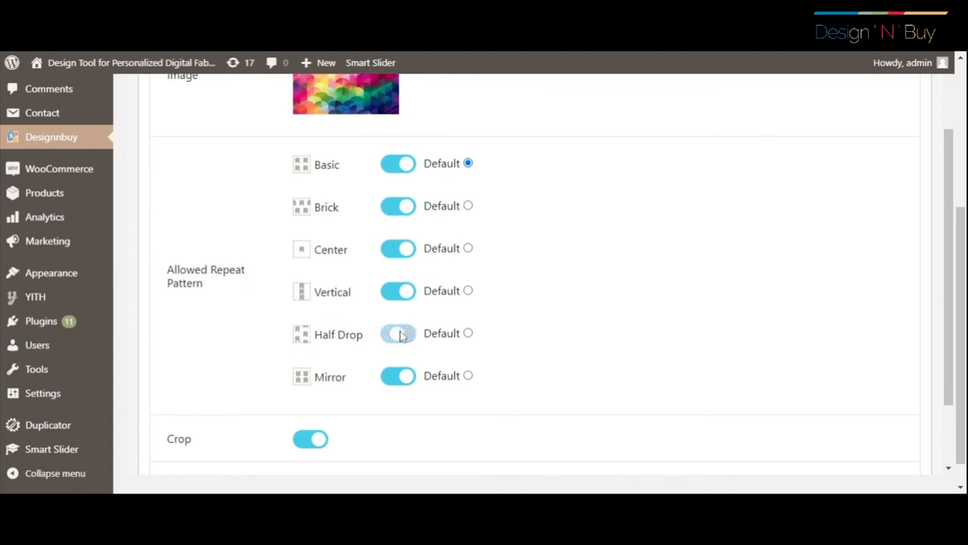
left_click(398, 248)
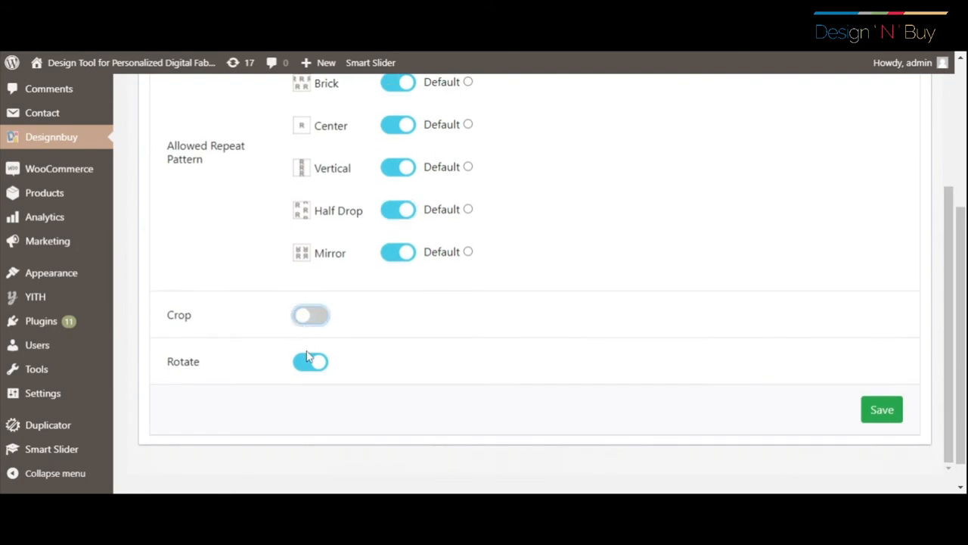
left_click(310, 315)
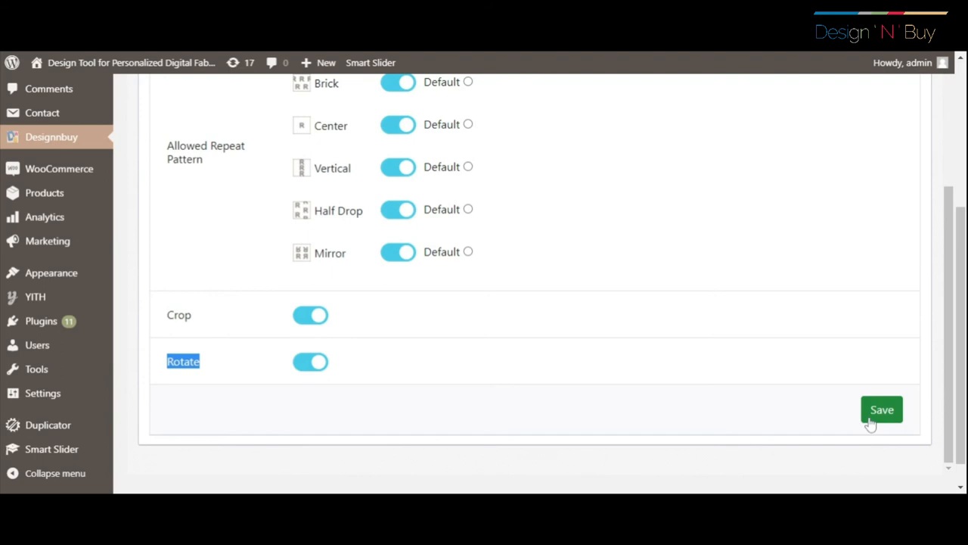
left_click(881, 408)
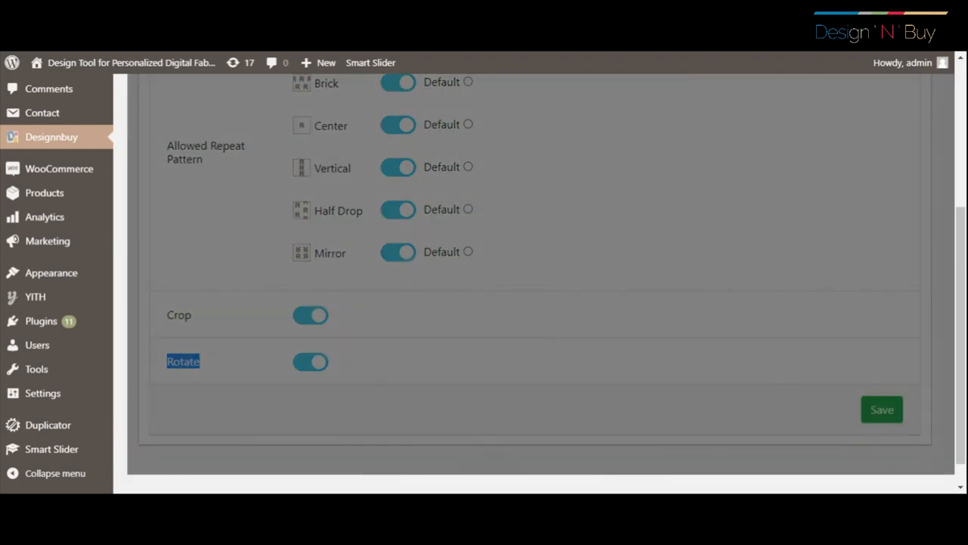
left_click(882, 409)
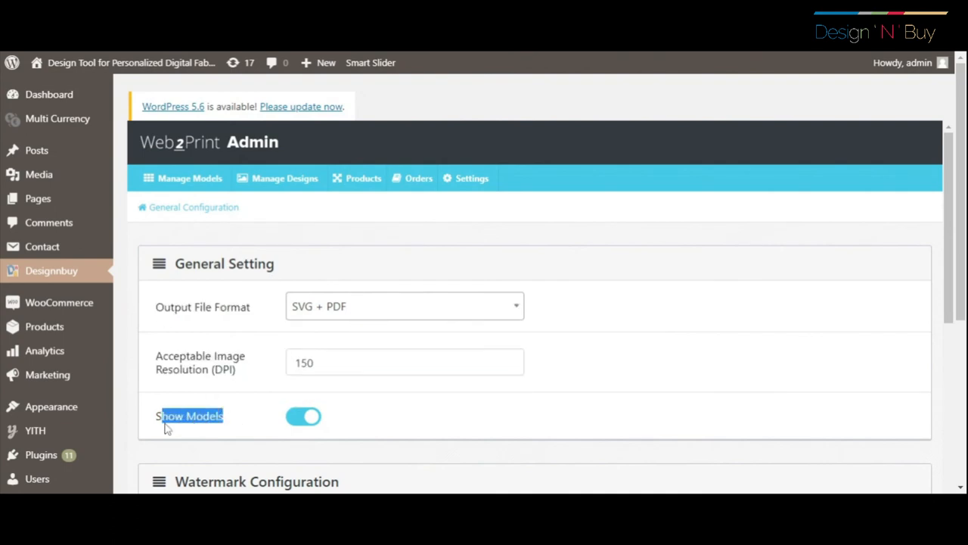
scroll("down", 3)
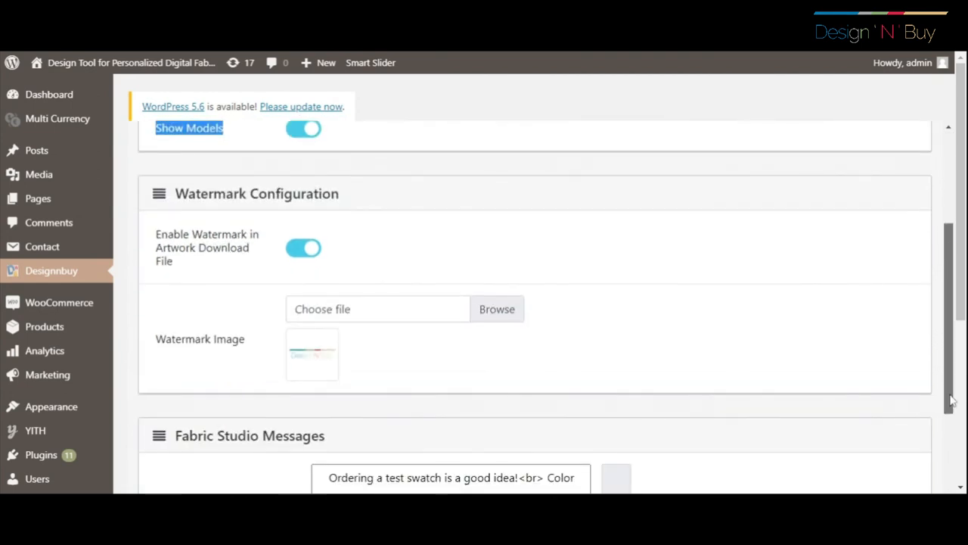
scroll("down", 3)
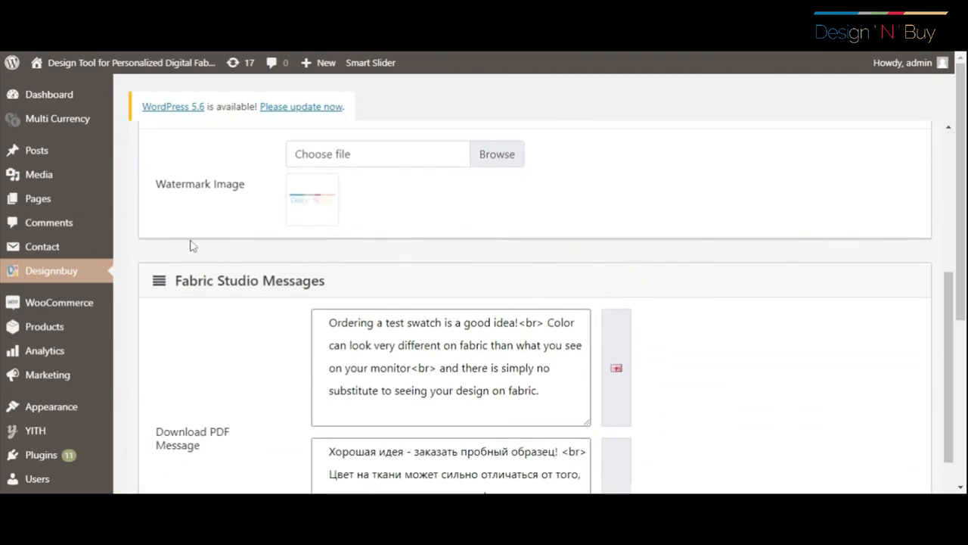
double_click(275, 280)
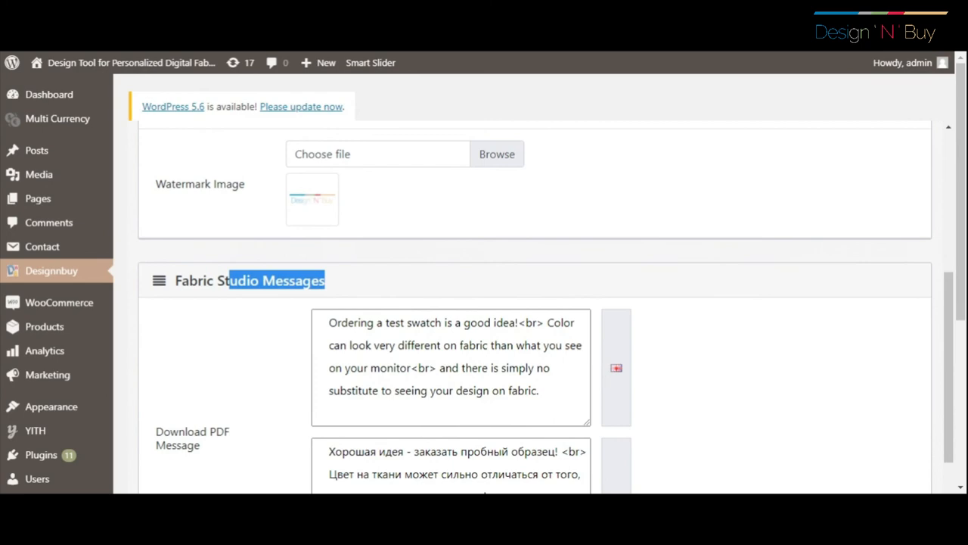
scroll("down", 3)
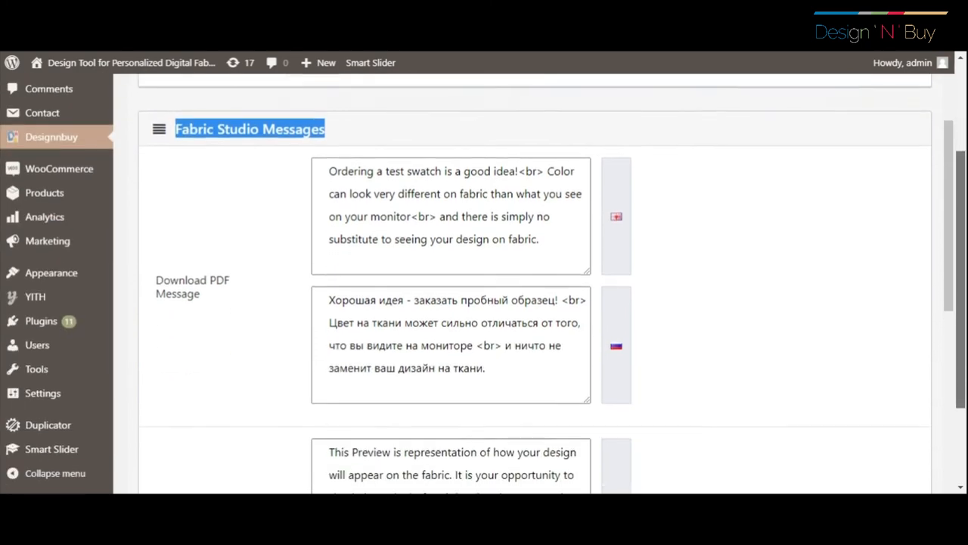
scroll("down", 3)
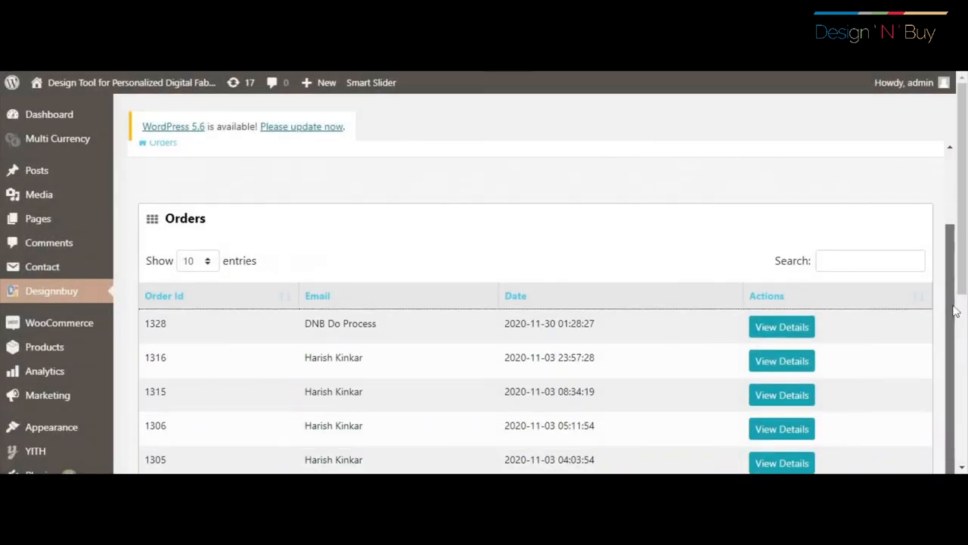
- Open order 1328's details and download the taffeta nylon item's print-ready files
left_click(780, 326)
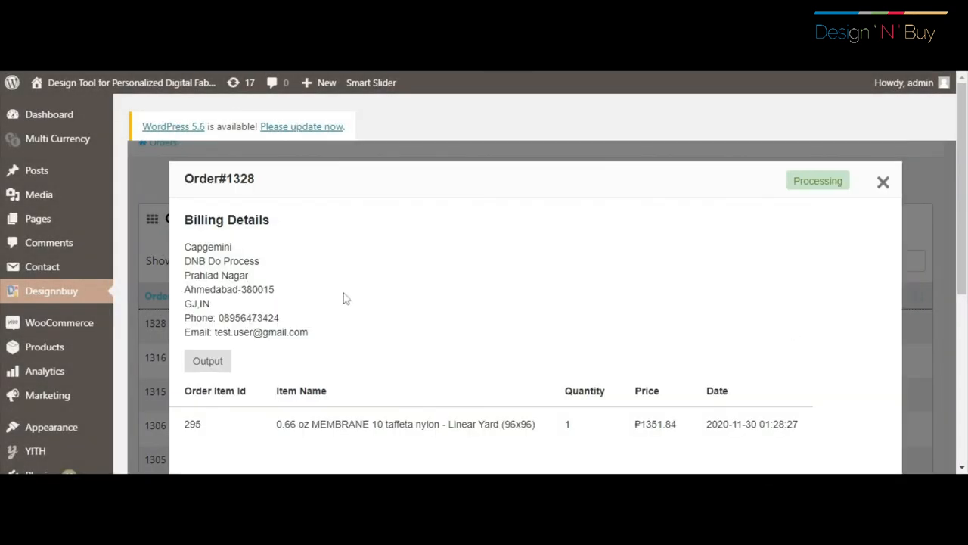
double_click(227, 220)
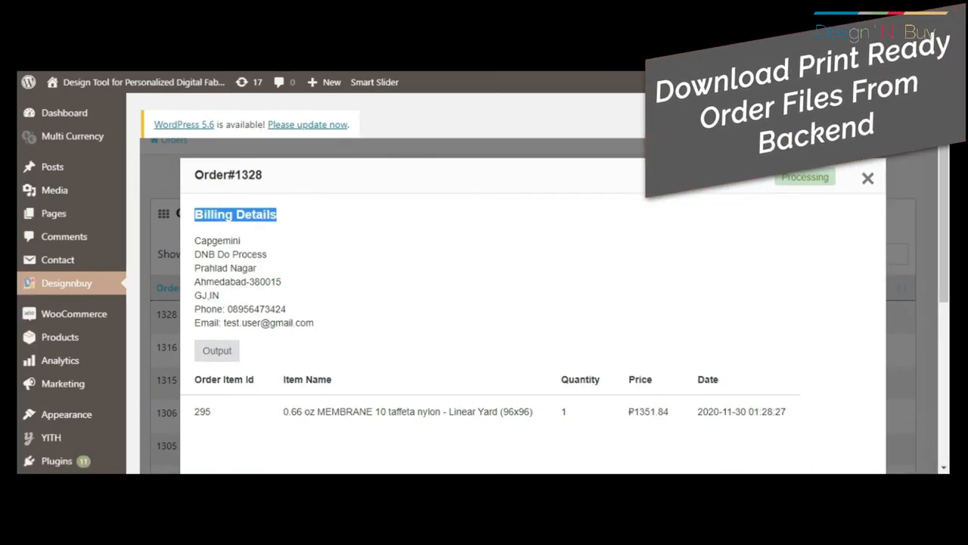
left_click(218, 349)
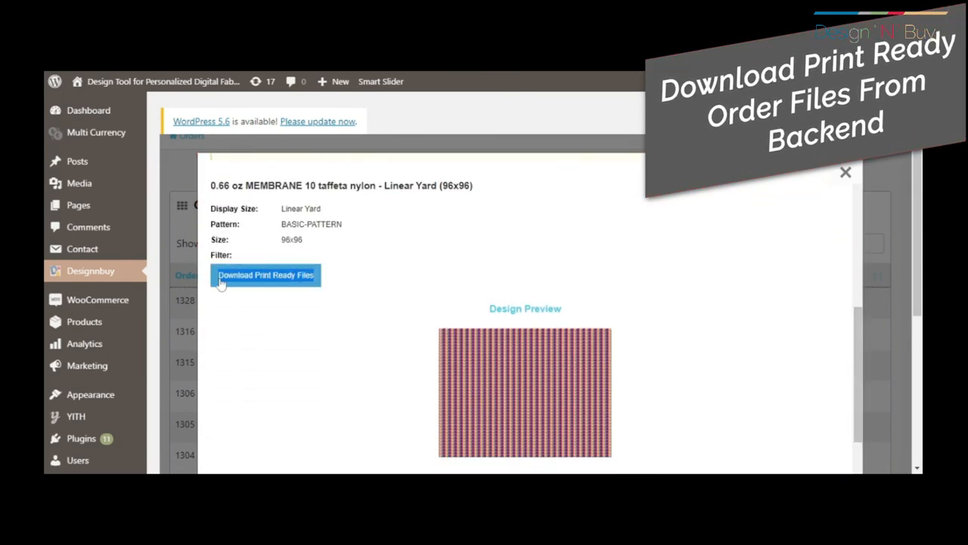
left_click(267, 276)
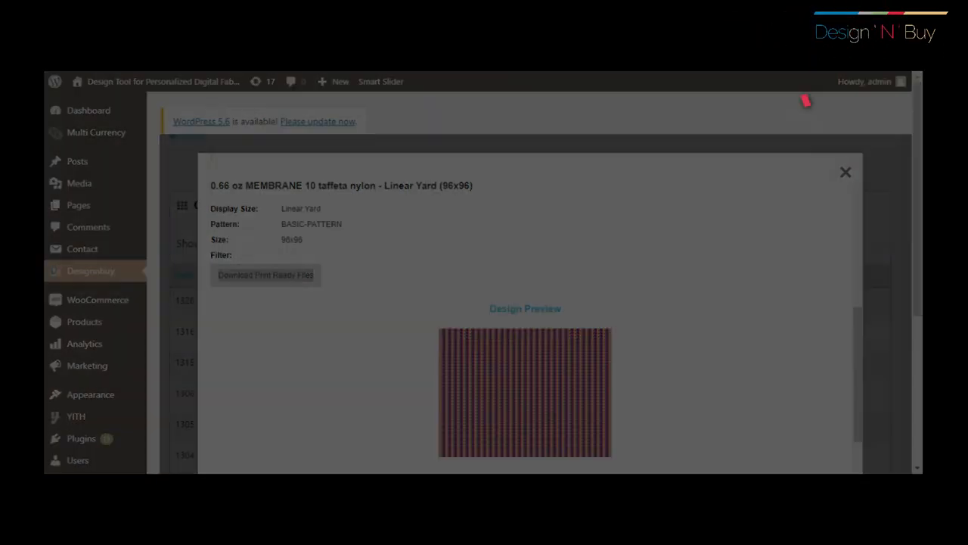